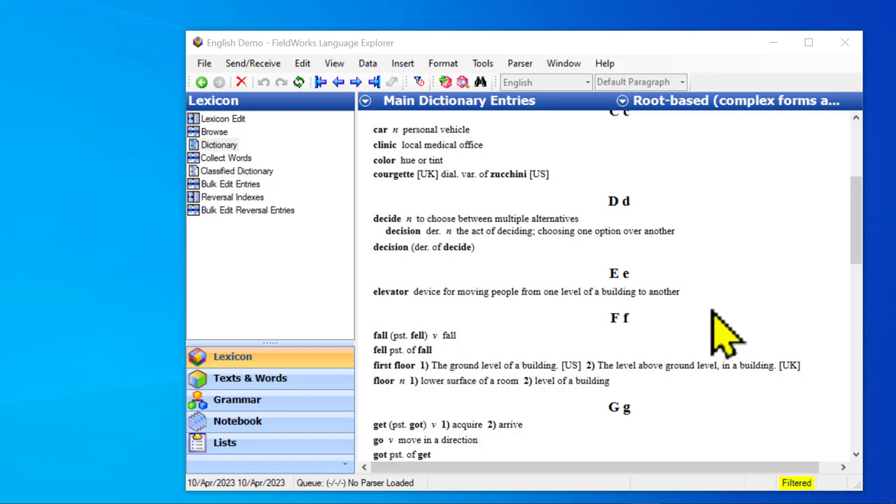
pyautogui.moveTo(388, 423)
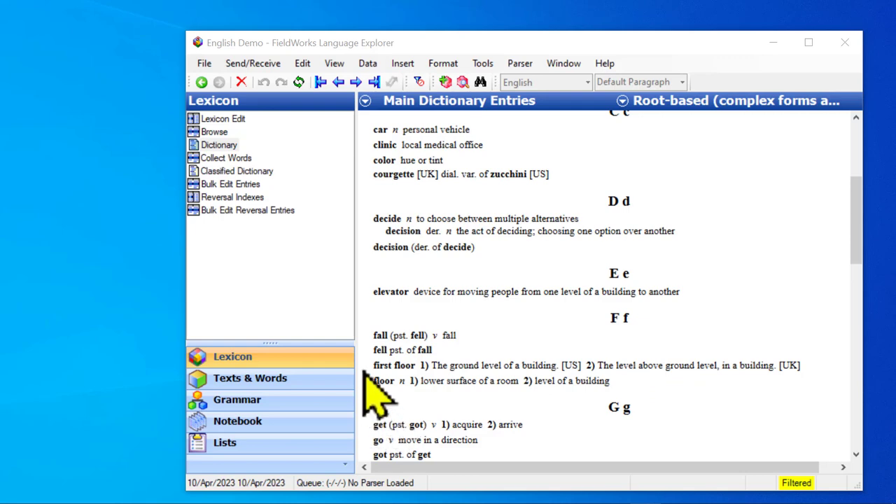
pyautogui.moveTo(374, 395)
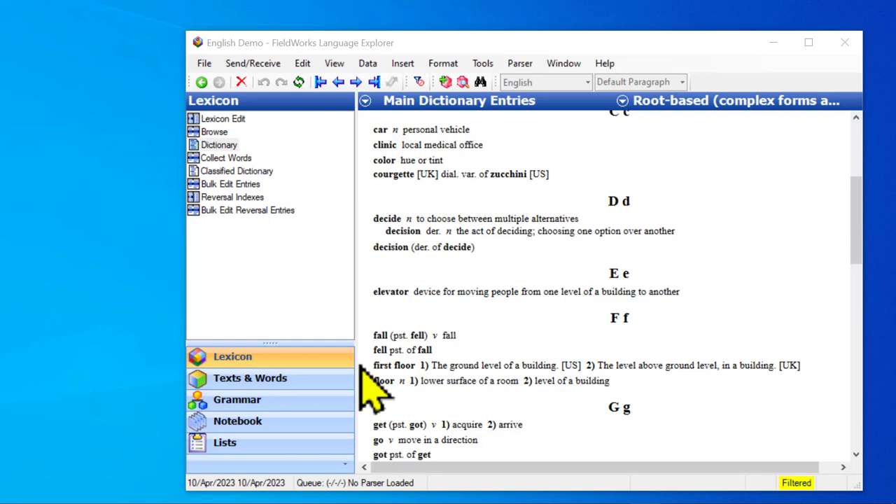
pyautogui.moveTo(382, 413)
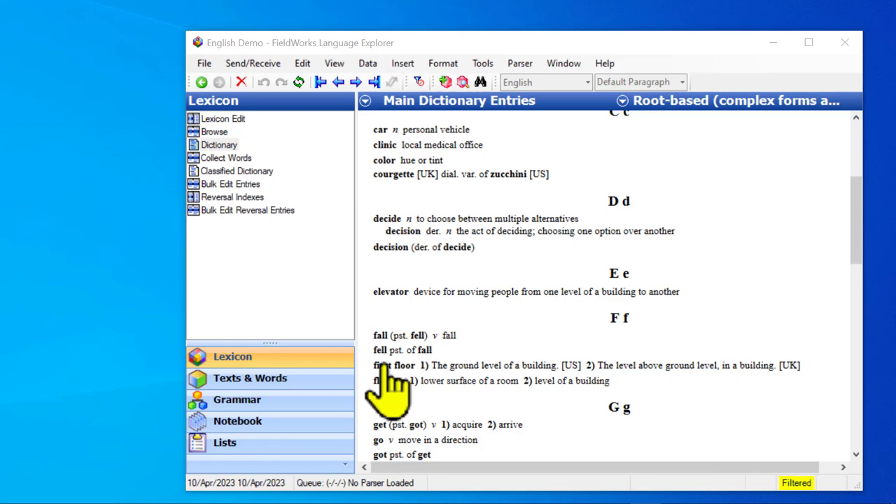
# Select the 'first floor' dictionary entry and switch to Lexicon Edit to edit it.
pyautogui.click(396, 365)
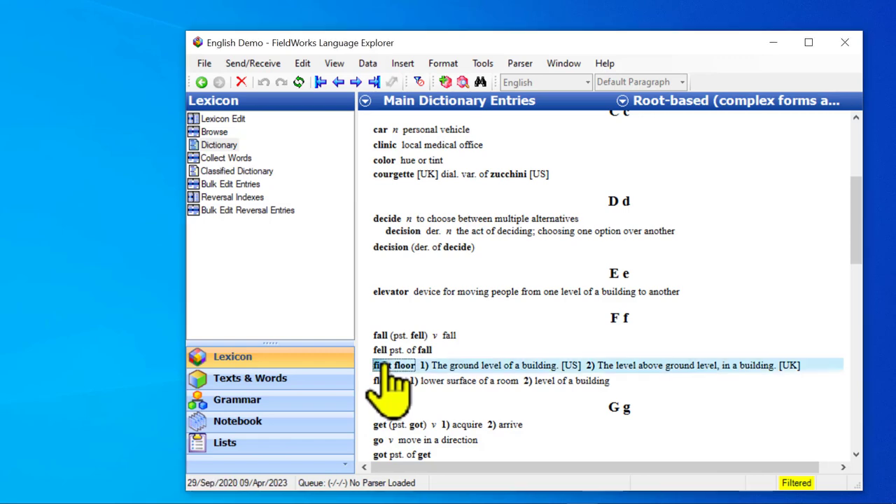
pyautogui.click(222, 118)
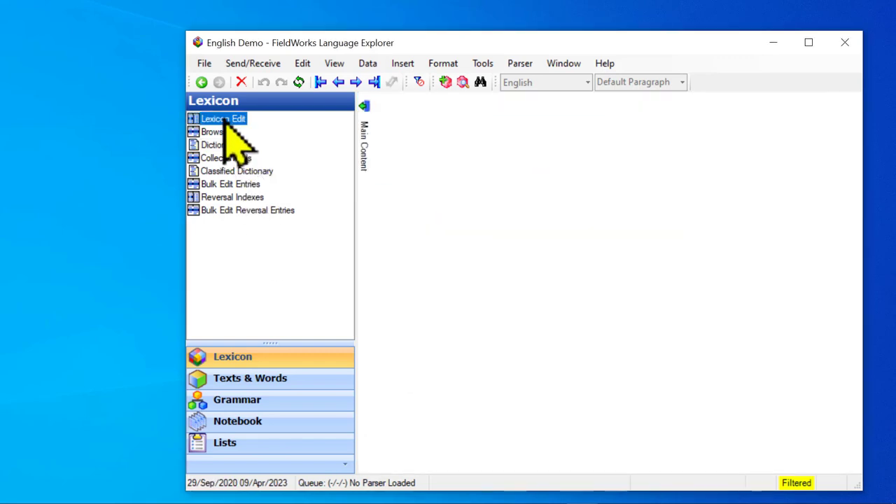
pyautogui.click(222, 118)
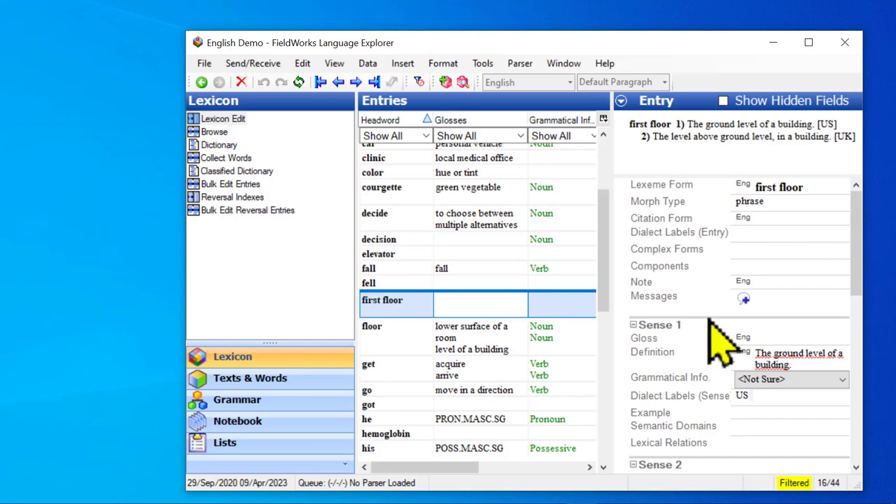
pyautogui.moveTo(693, 199)
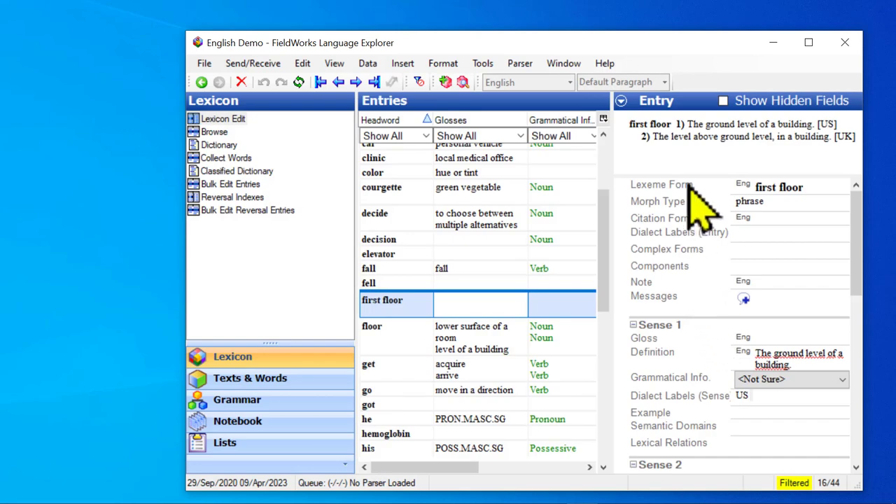
pyautogui.moveTo(682, 277)
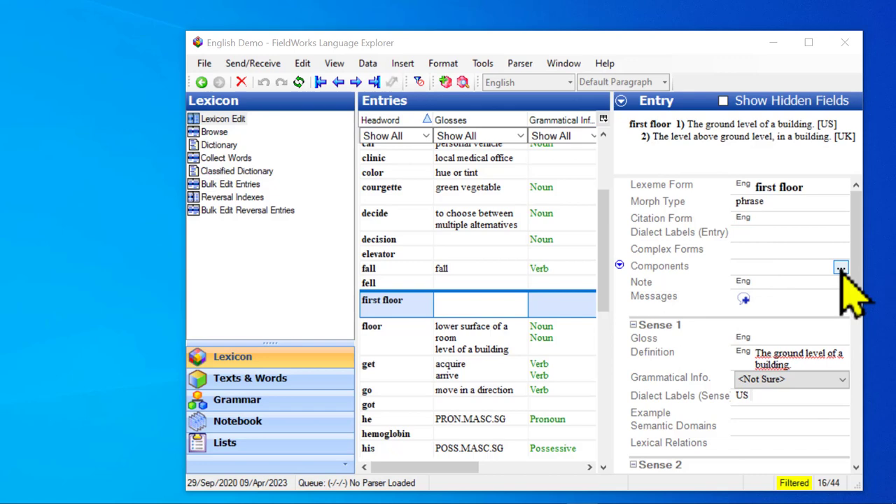
# Open the Components chooser for 'first floor' and search 'fl' to find 'floor'.
pyautogui.click(840, 267)
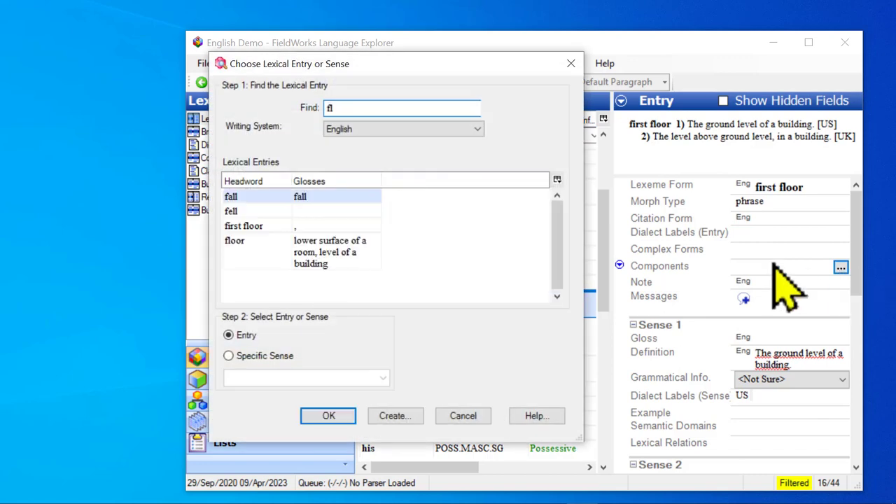
pyautogui.write('fl')
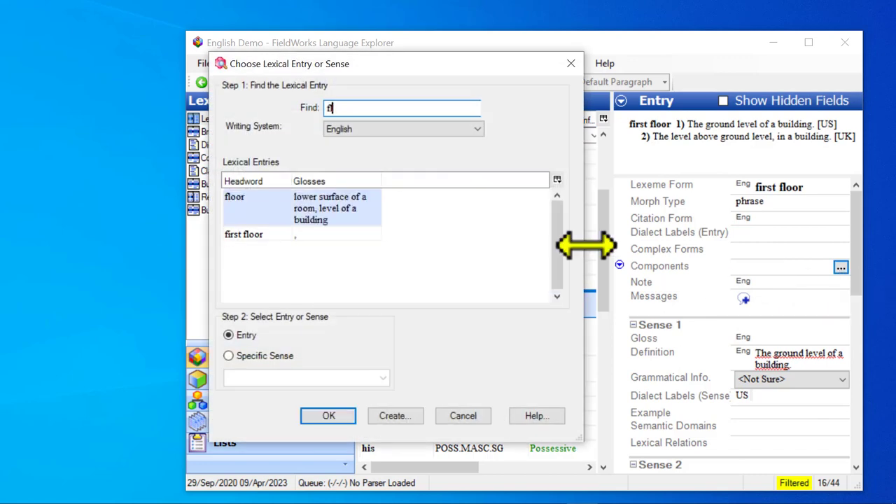
pyautogui.write('l')
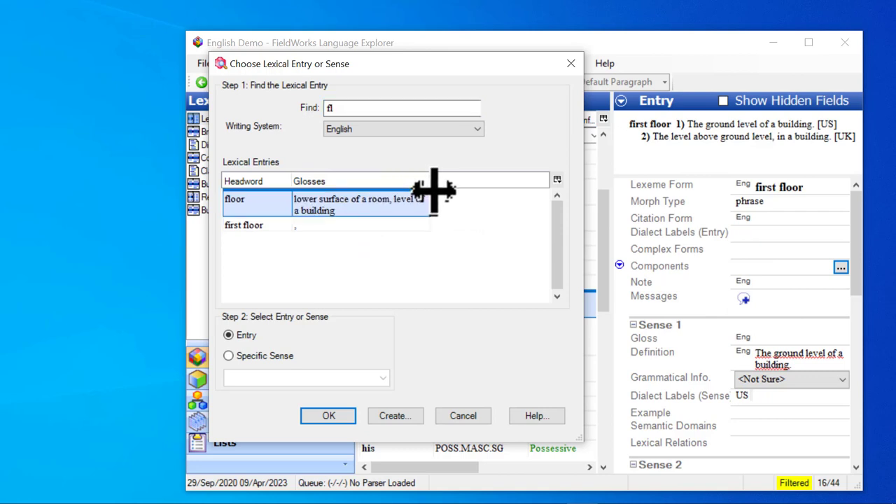
pyautogui.moveTo(378, 245)
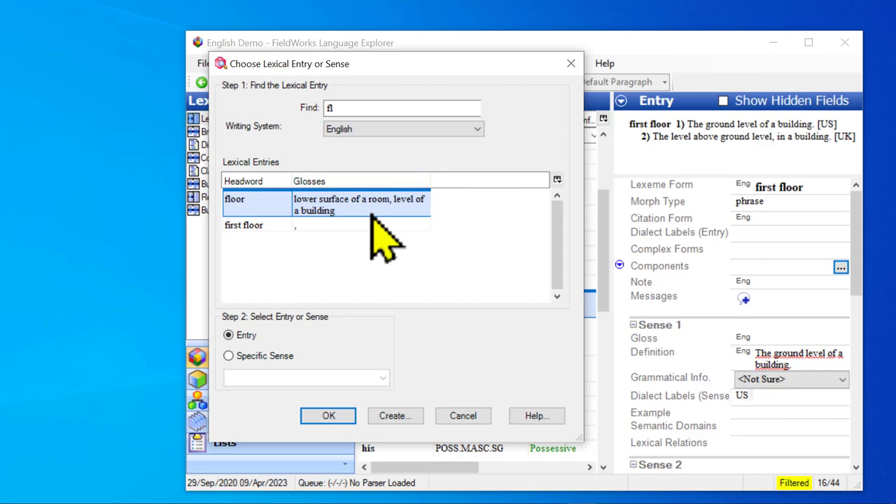
pyautogui.moveTo(360, 238)
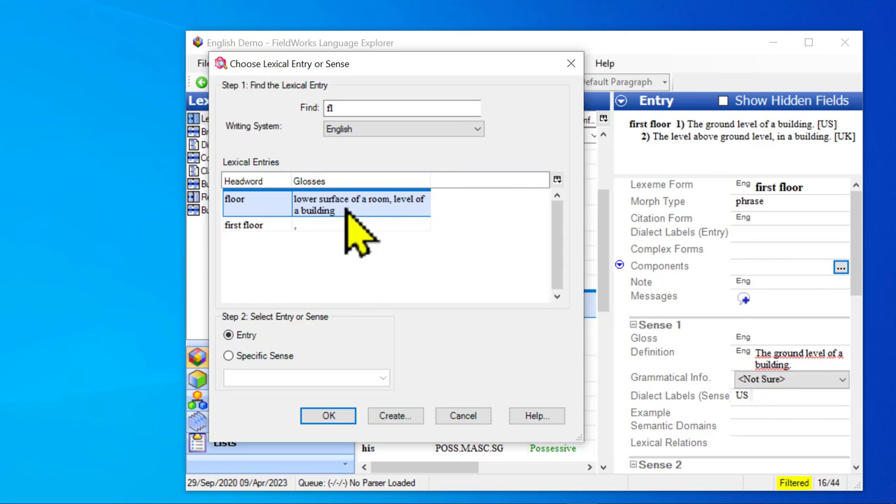
pyautogui.moveTo(375, 220)
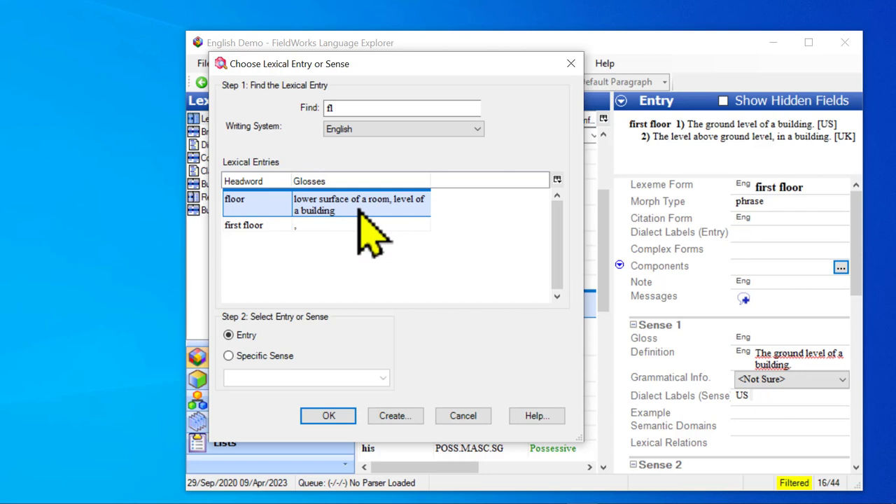
pyautogui.moveTo(329, 343)
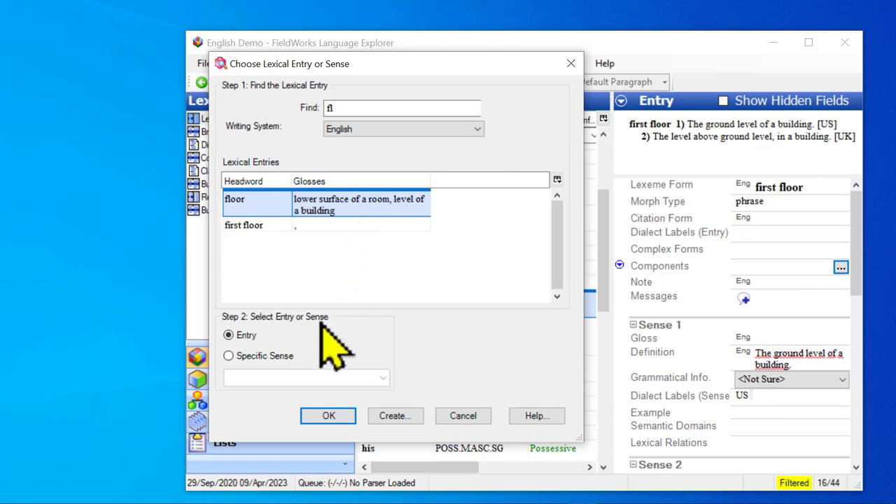
# Target floor's specific sense '2 n level of a building' rather than the whole entry.
pyautogui.click(228, 355)
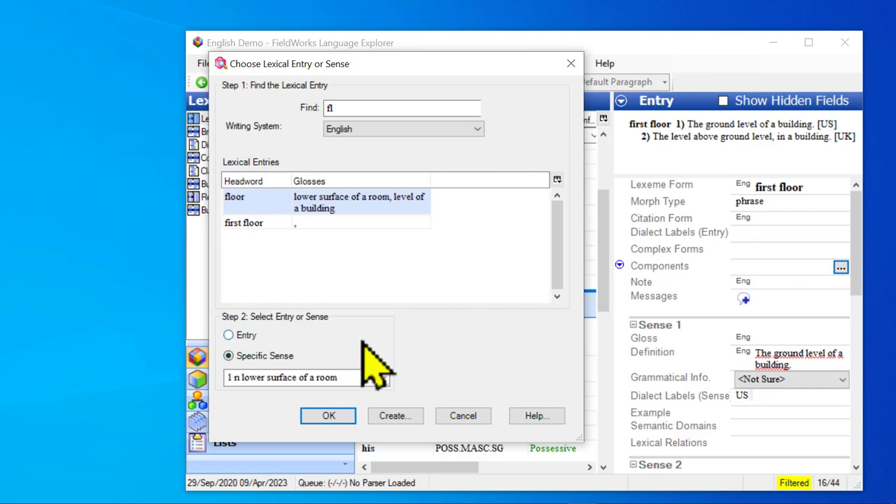
pyautogui.moveTo(444, 374)
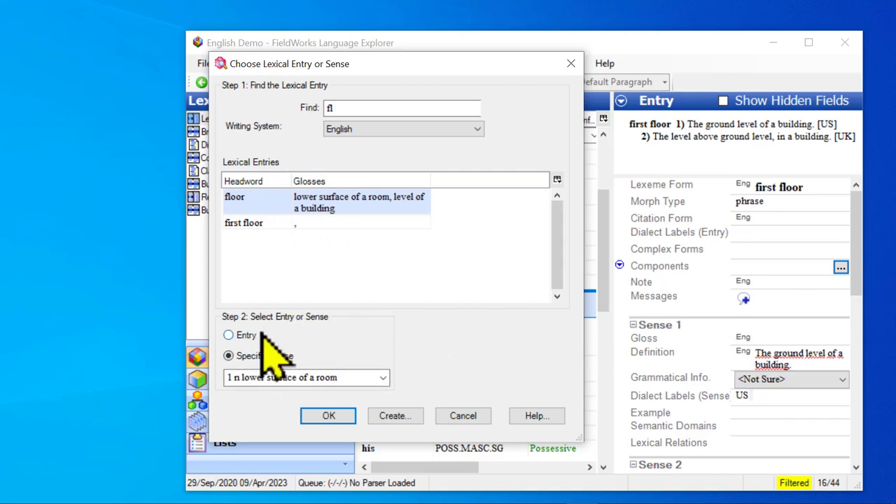
pyautogui.moveTo(304, 378)
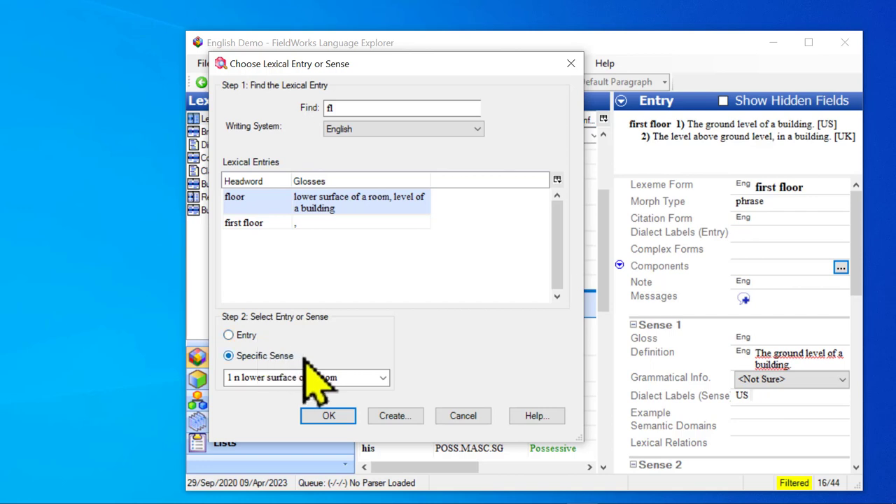
pyautogui.click(382, 377)
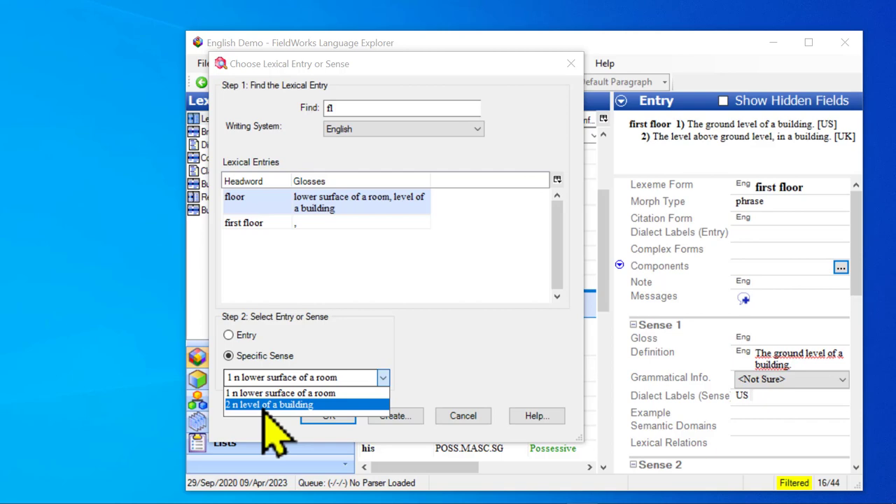
pyautogui.moveTo(280, 430)
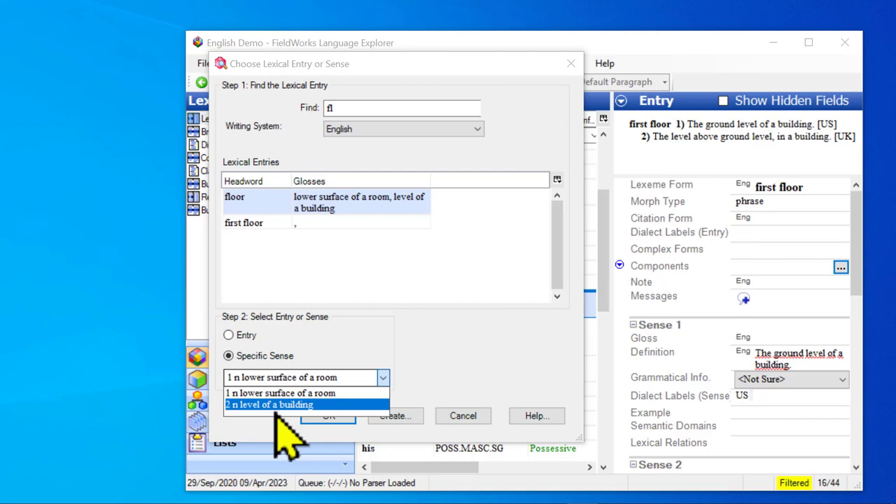
pyautogui.click(270, 405)
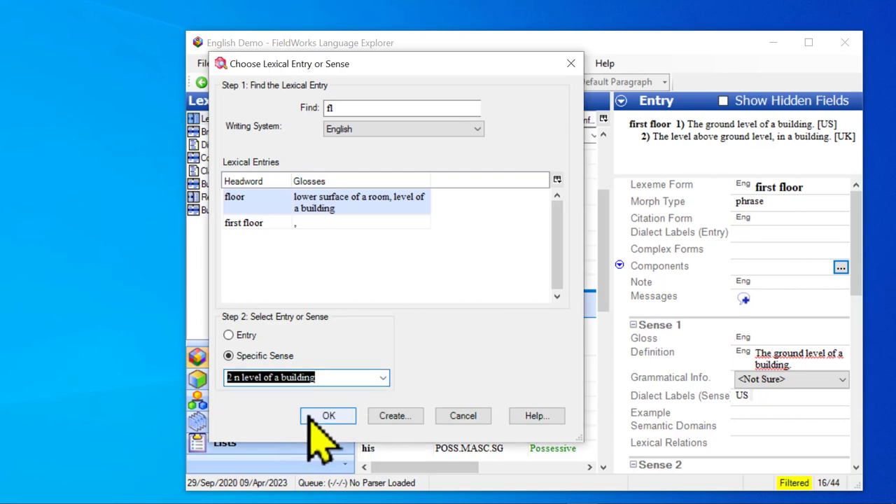
pyautogui.moveTo(396, 415)
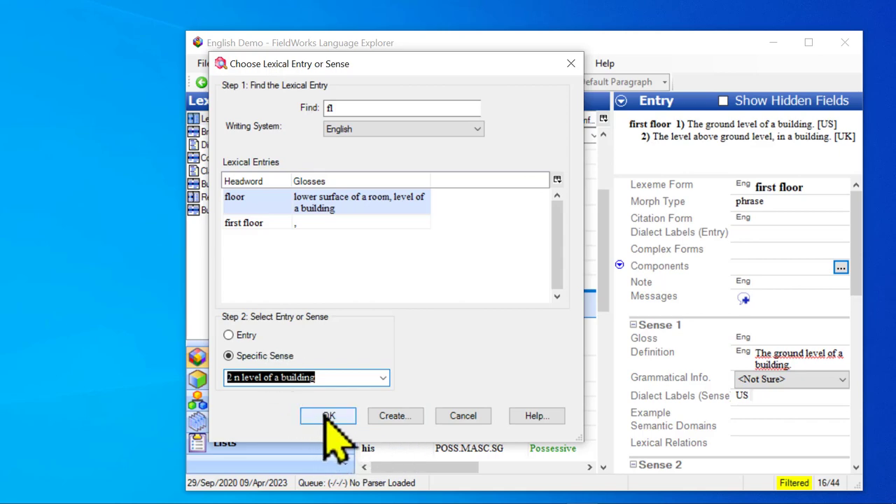
# Accept 'floor 2 (level of a building)' as the component and select the Complex Form Type value.
pyautogui.click(328, 415)
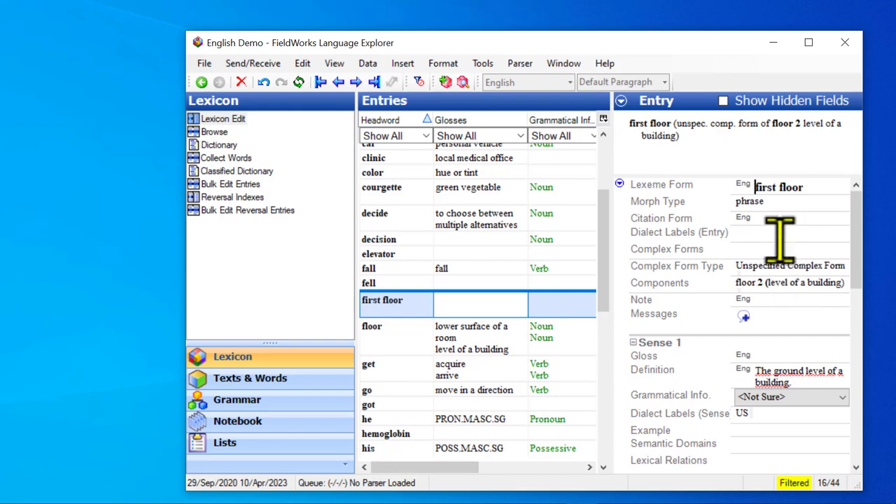
pyautogui.moveTo(711, 151)
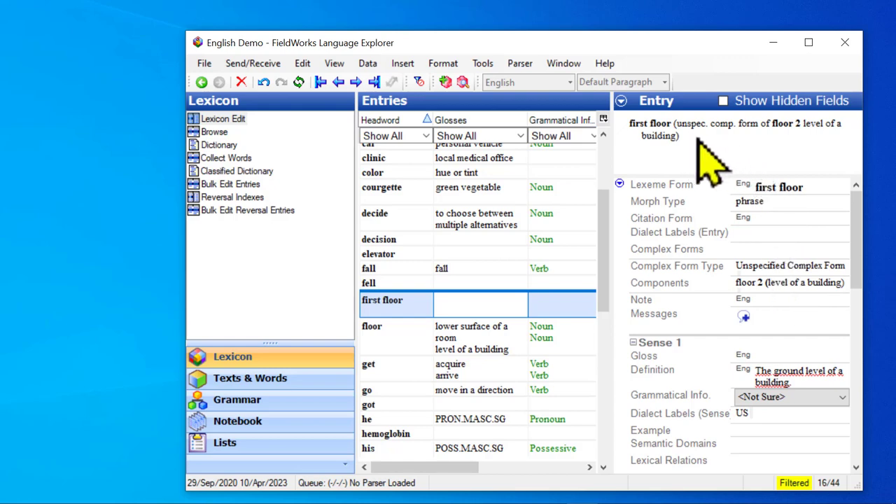
pyautogui.moveTo(714, 161)
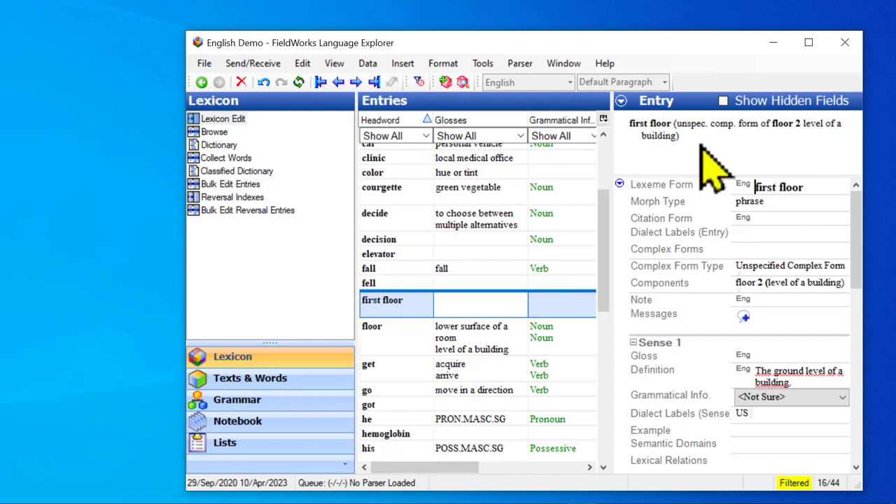
pyautogui.moveTo(805, 354)
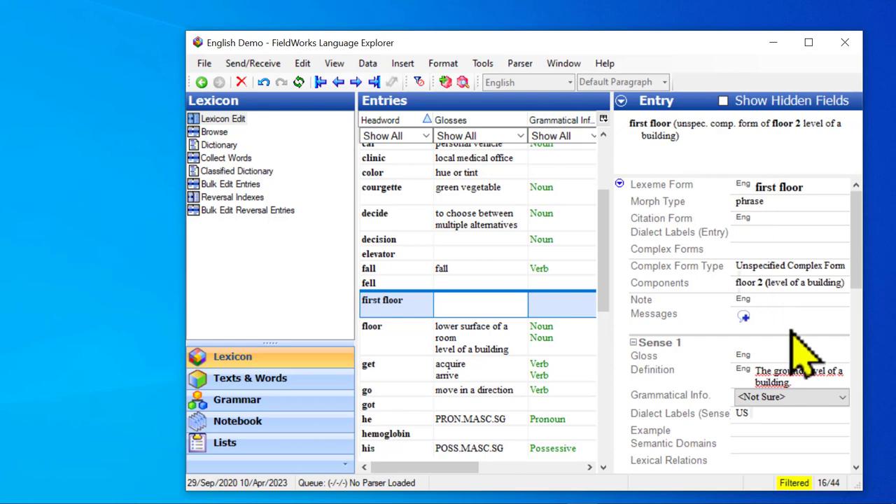
pyautogui.moveTo(767, 270)
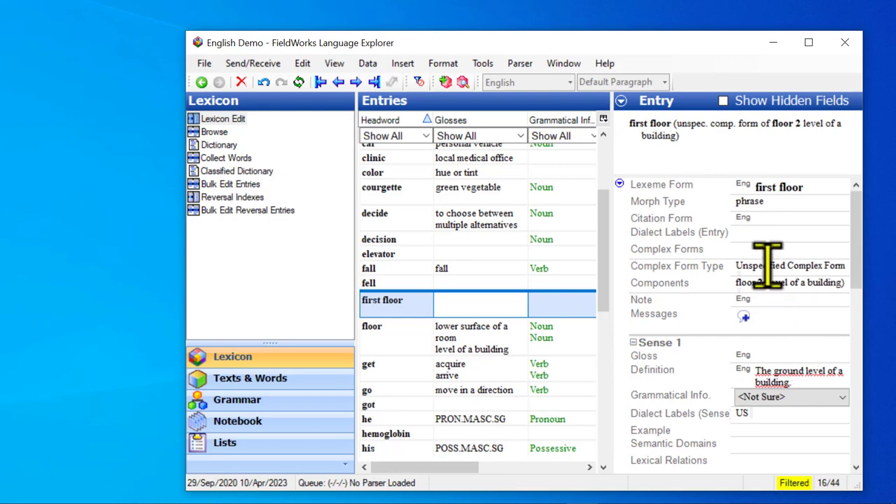
pyautogui.click(789, 265)
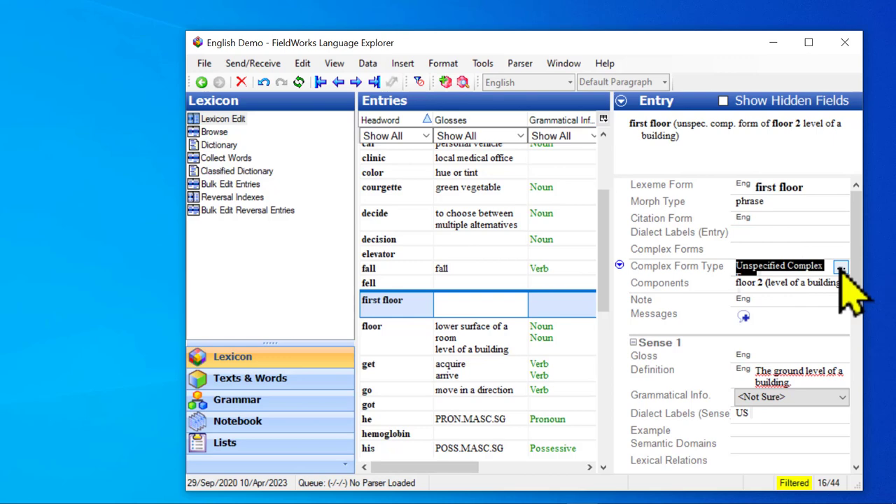
# Bring up the complex form type choices for 'first floor'.
pyautogui.click(840, 266)
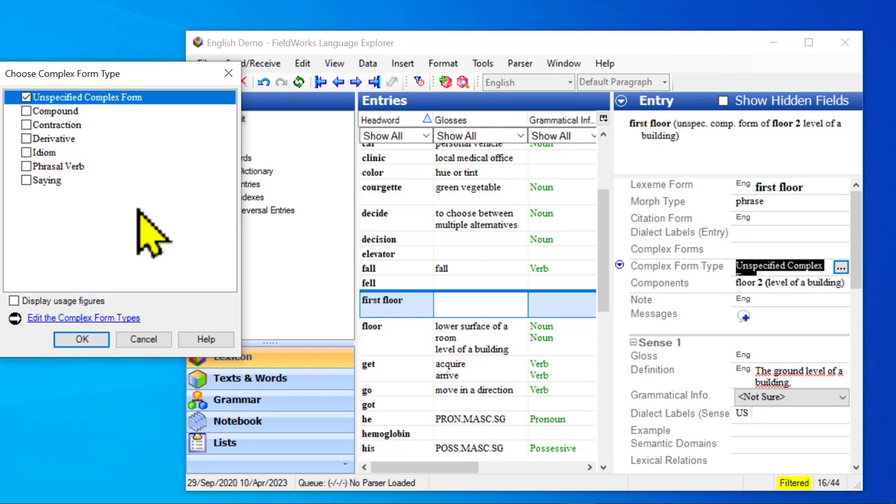
pyautogui.moveTo(133, 182)
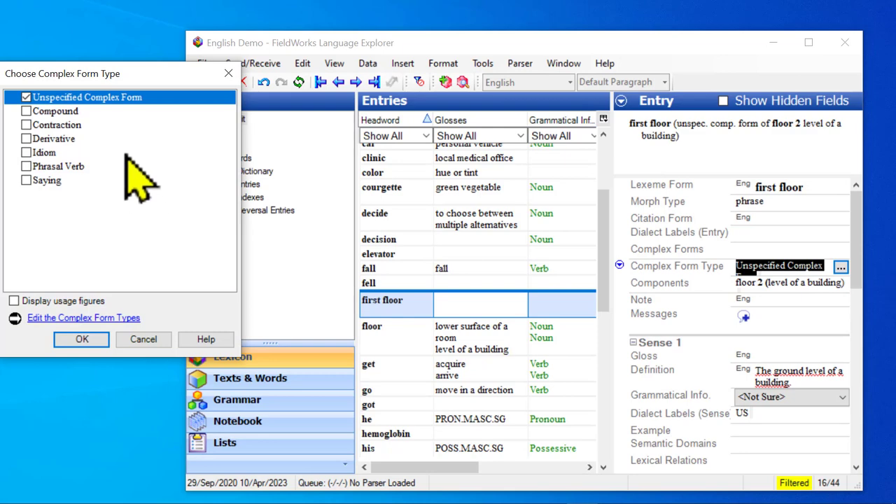
pyautogui.moveTo(105, 126)
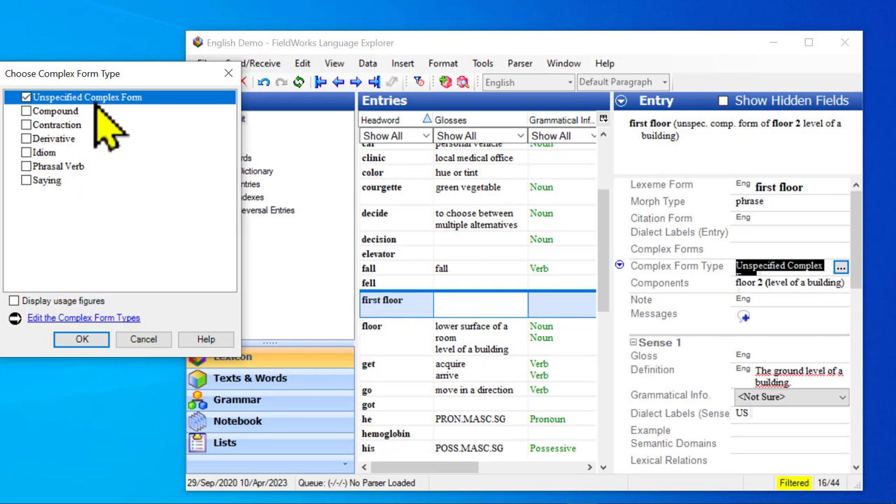
pyautogui.moveTo(144, 220)
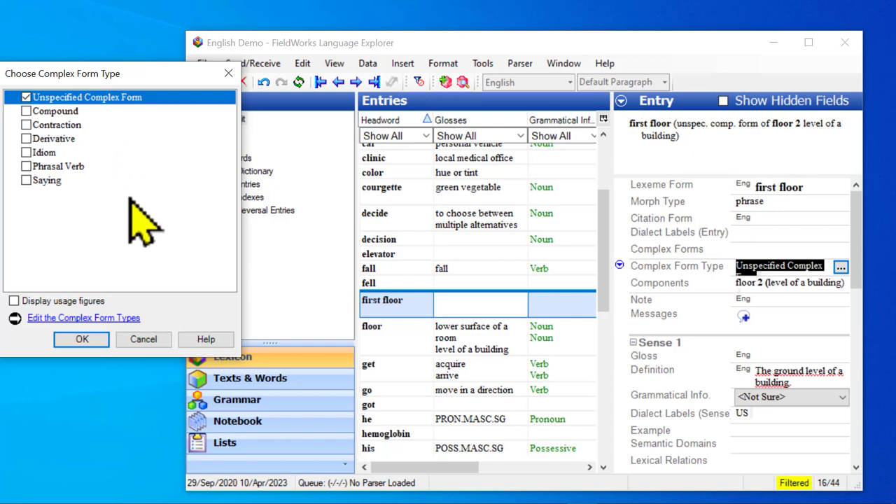
pyautogui.moveTo(67, 193)
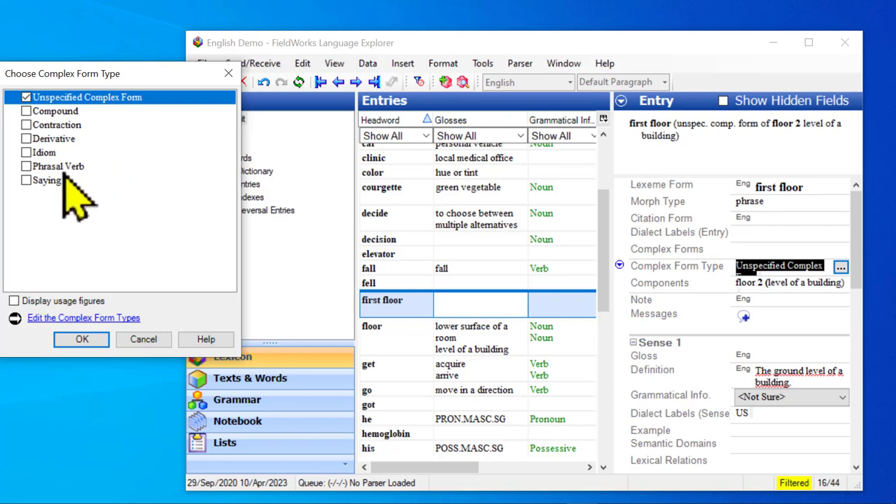
pyautogui.moveTo(102, 210)
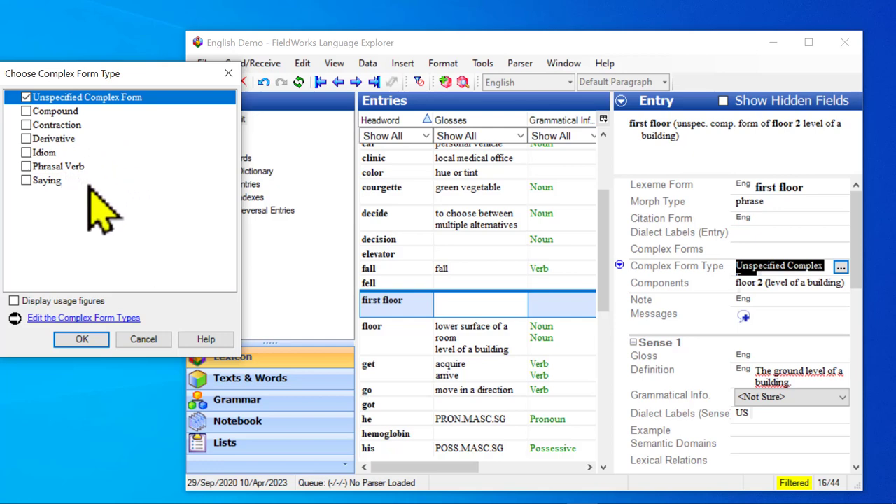
pyautogui.moveTo(108, 213)
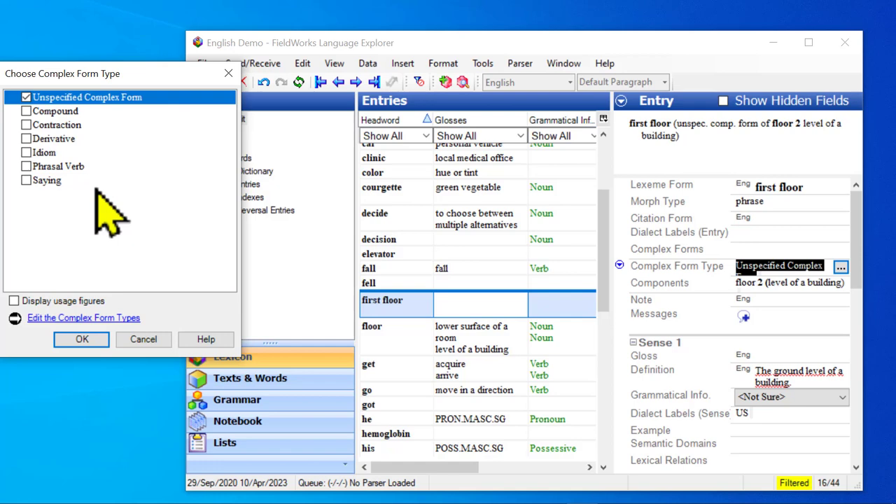
pyautogui.moveTo(112, 154)
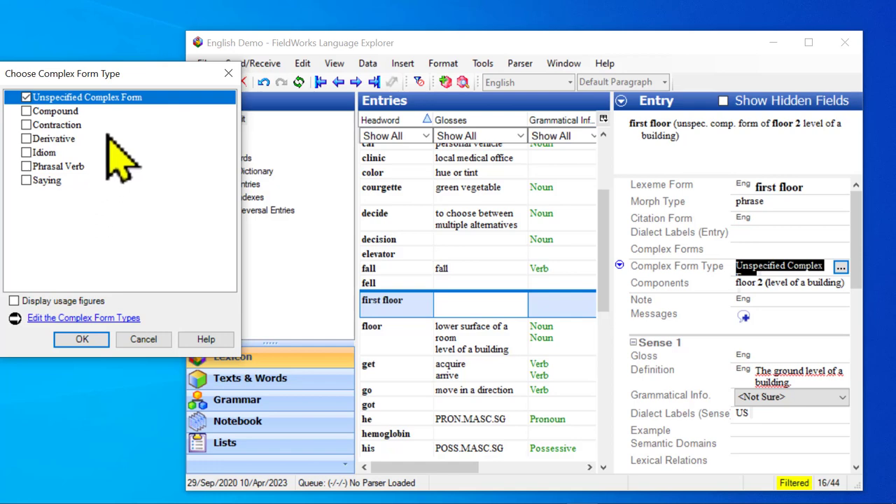
pyautogui.moveTo(172, 328)
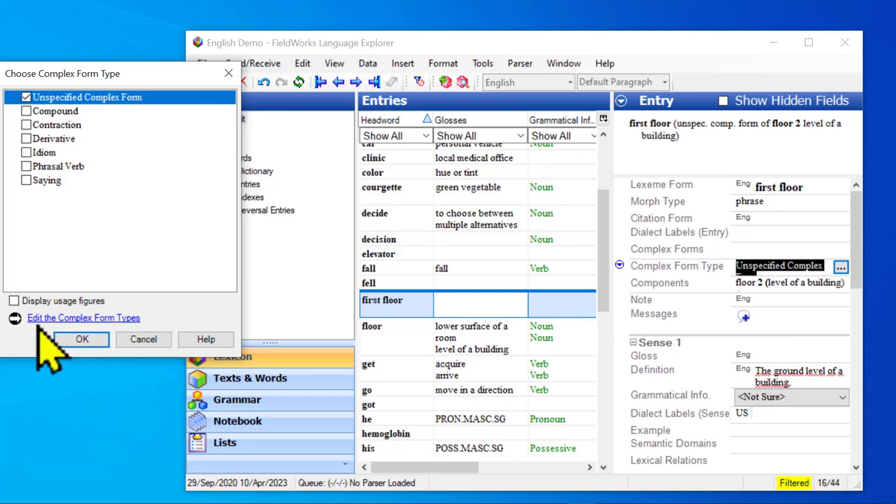
pyautogui.moveTo(49, 350)
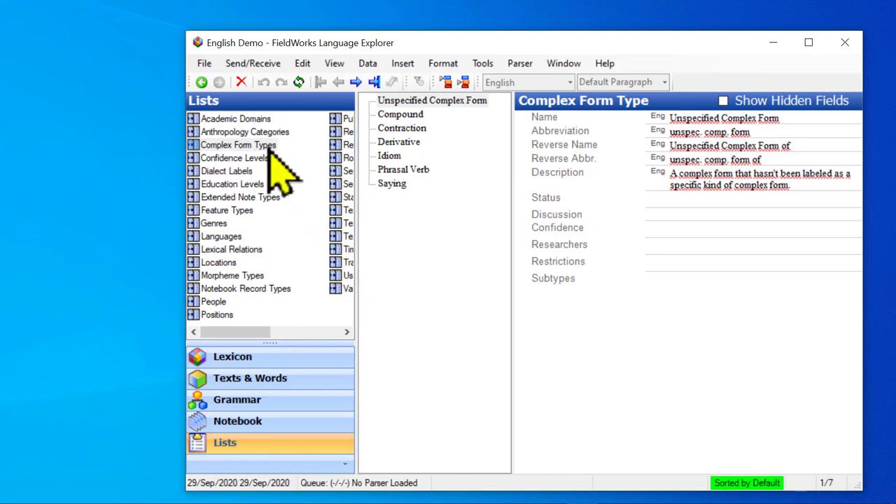
pyautogui.moveTo(453, 231)
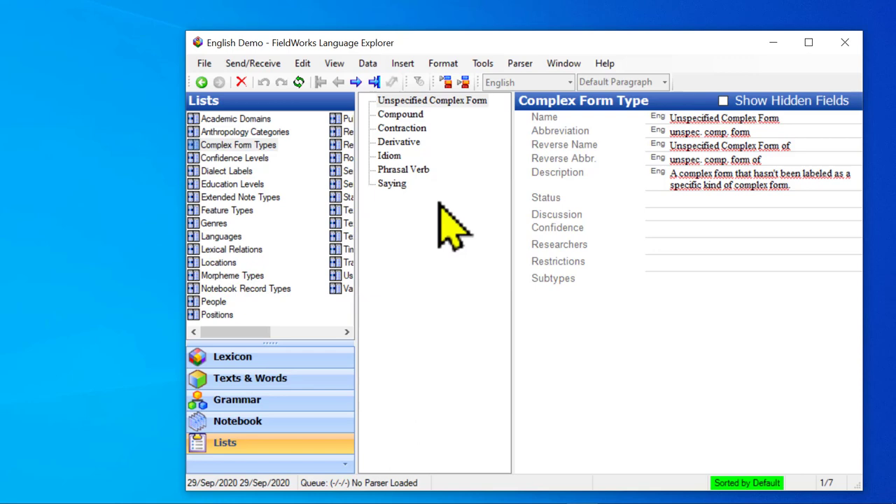
pyautogui.moveTo(442, 231)
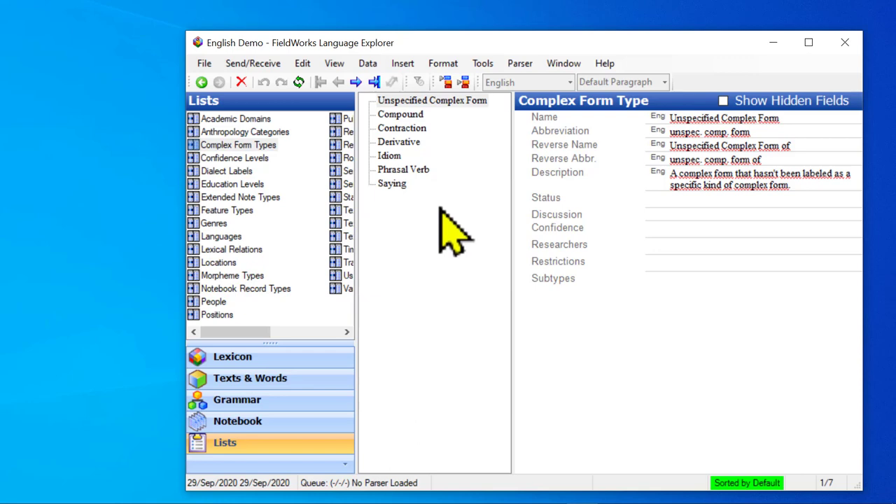
pyautogui.moveTo(448, 126)
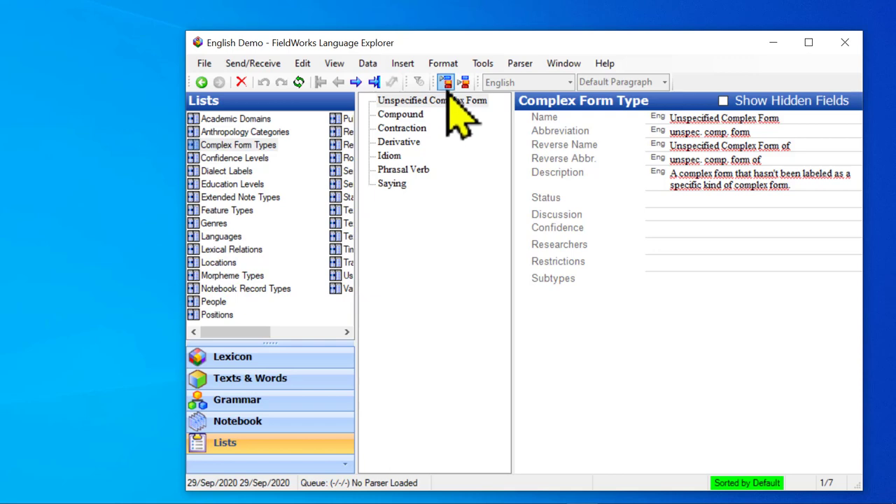
pyautogui.moveTo(455, 112)
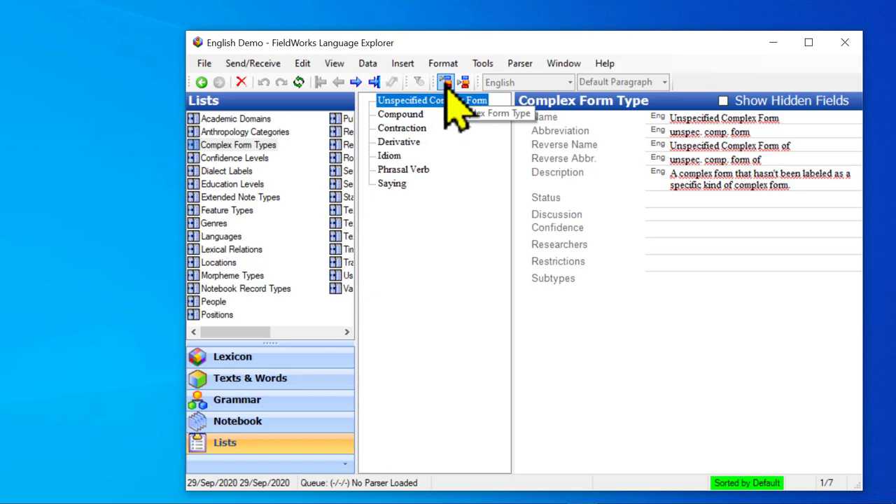
# Insert complex form type 'Phrase', abbreviation 'phr.', reverse name 'Phrase of', reverse abbreviation 'phr. of'.
pyautogui.click(445, 82)
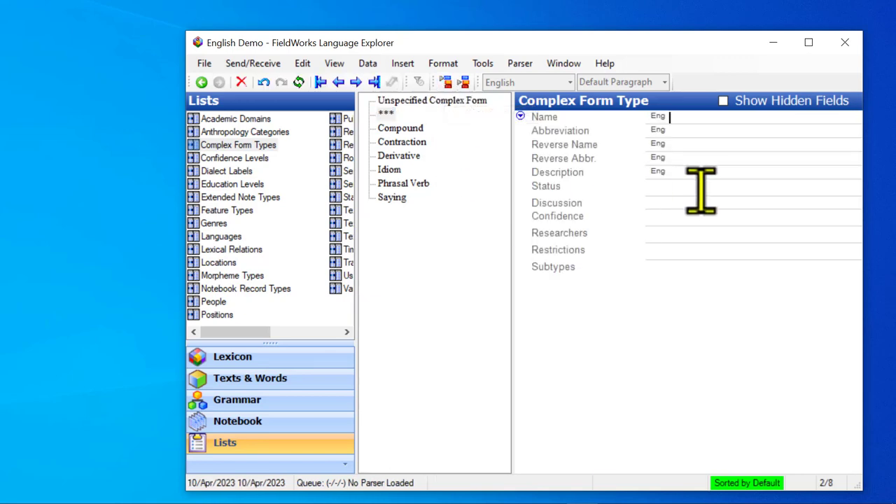
pyautogui.write('Phrase')
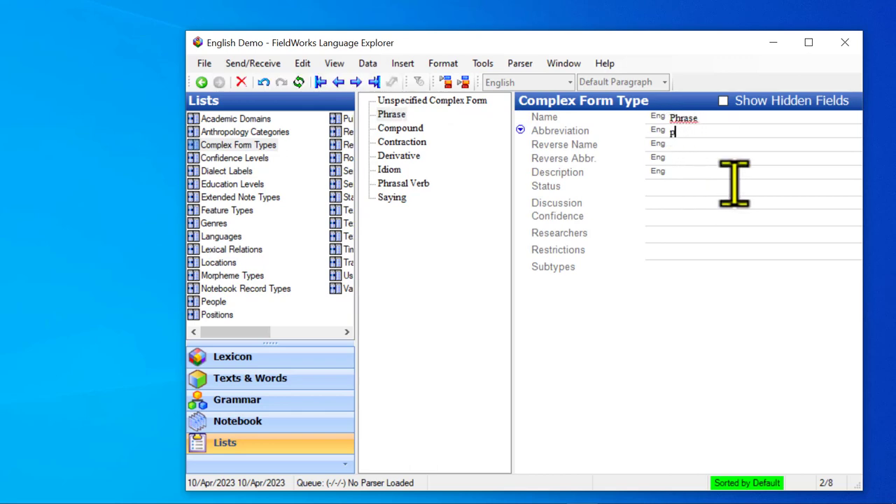
pyautogui.write('hr')
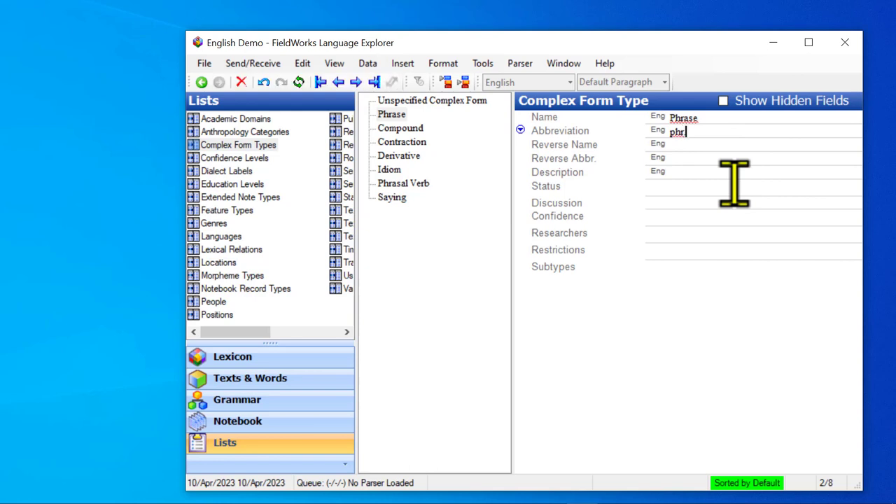
pyautogui.moveTo(731, 235)
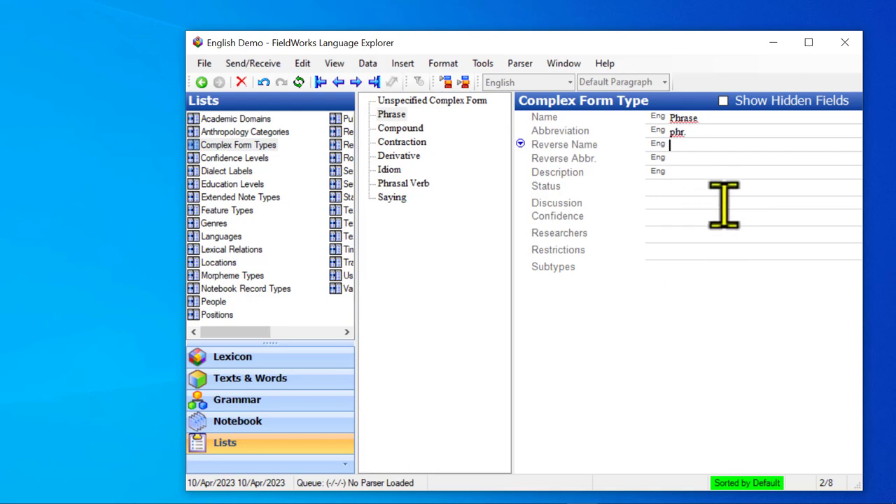
pyautogui.write('Phrase of')
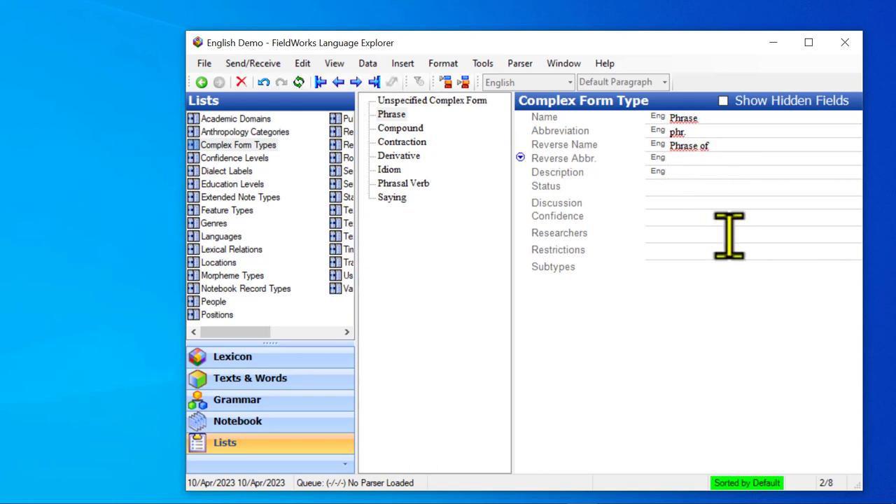
pyautogui.write('phr.')
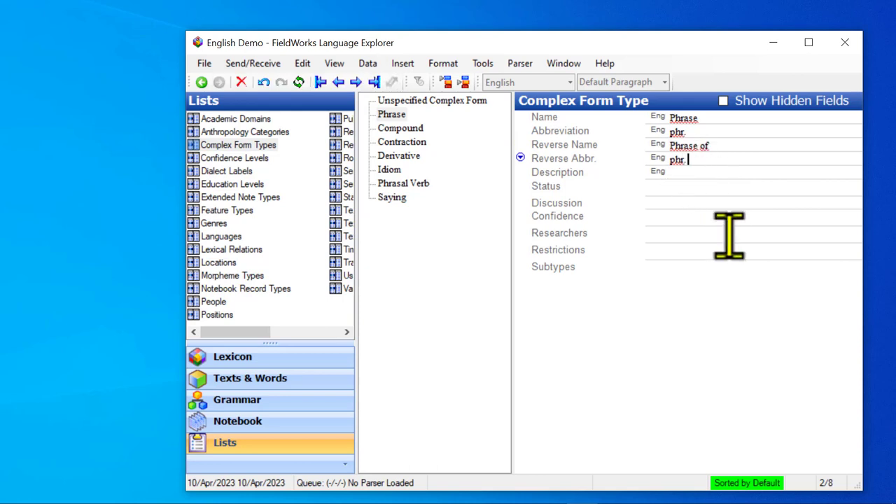
pyautogui.write('of')
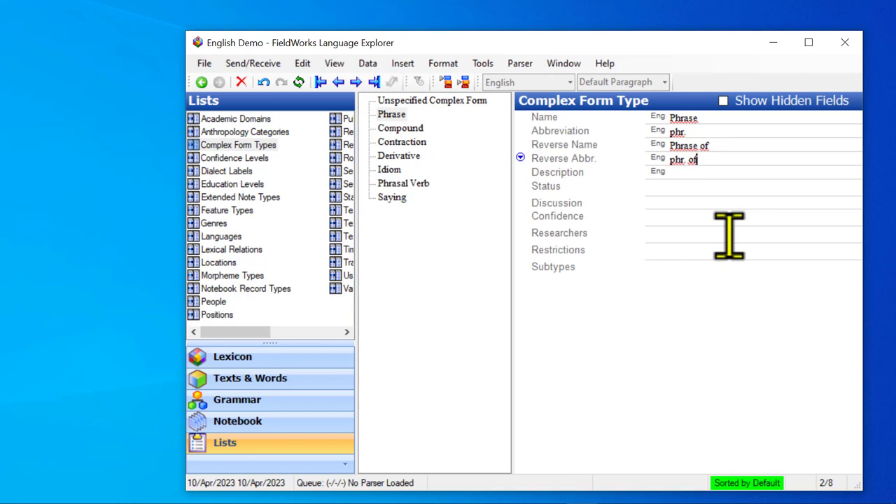
pyautogui.moveTo(735, 168)
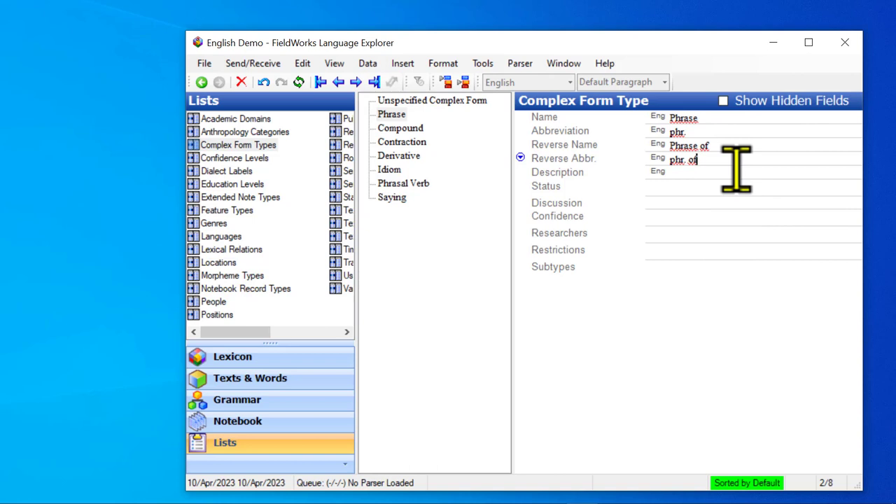
pyautogui.moveTo(739, 168)
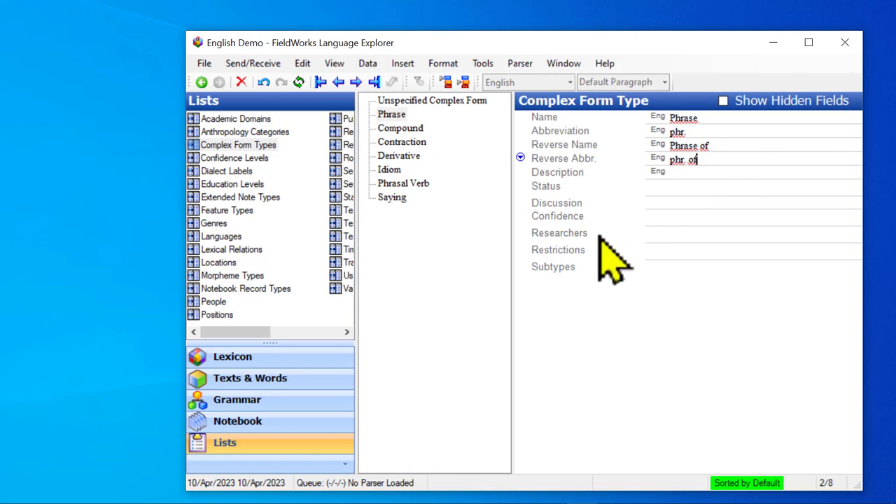
pyautogui.moveTo(616, 315)
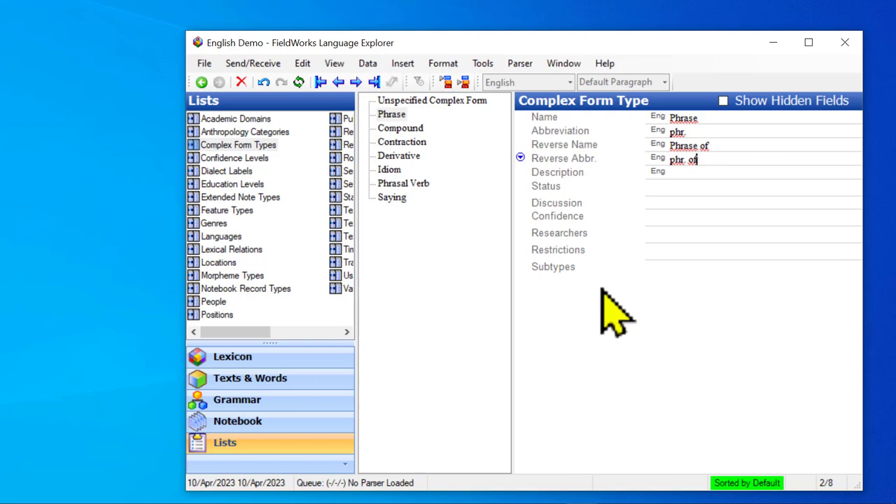
pyautogui.moveTo(584, 312)
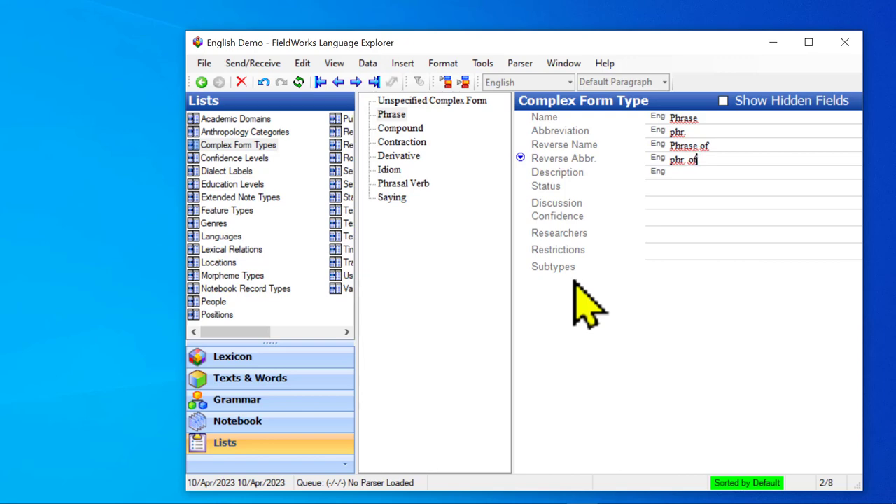
pyautogui.moveTo(202, 82)
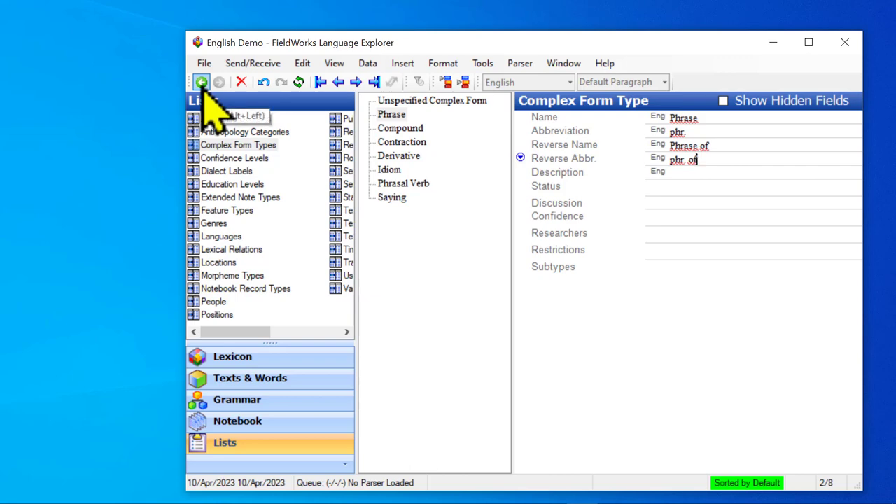
# Go back to the 'first floor' entry and reopen its complex form type chooser.
pyautogui.click(201, 82)
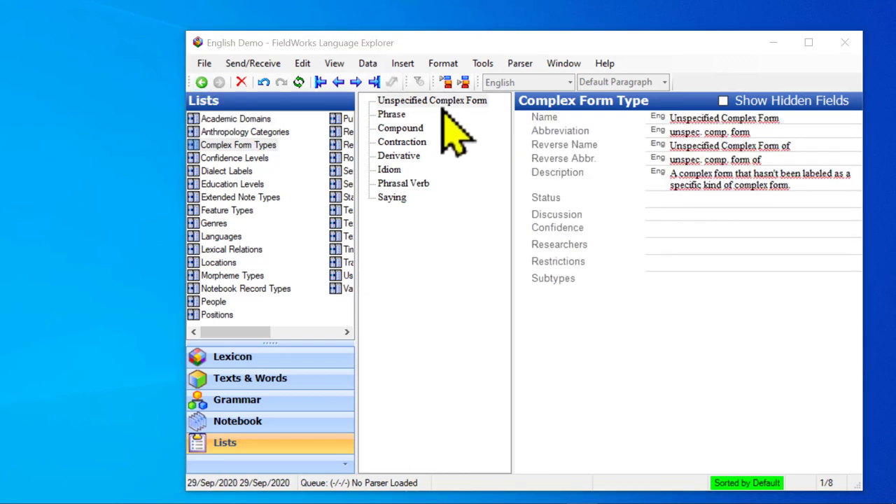
pyautogui.moveTo(210, 112)
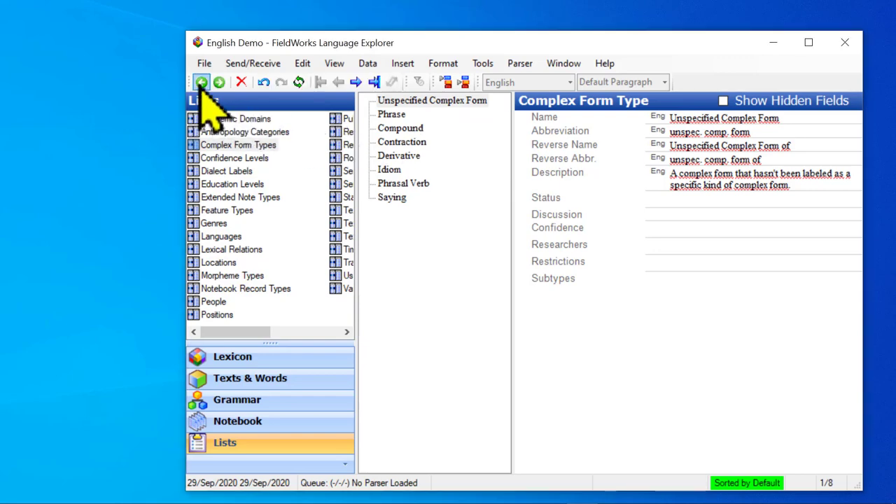
pyautogui.click(231, 356)
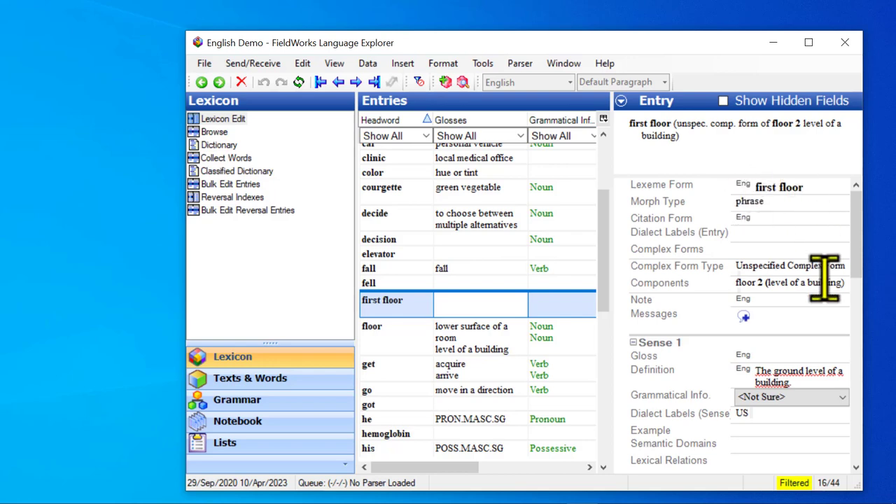
pyautogui.moveTo(763, 273)
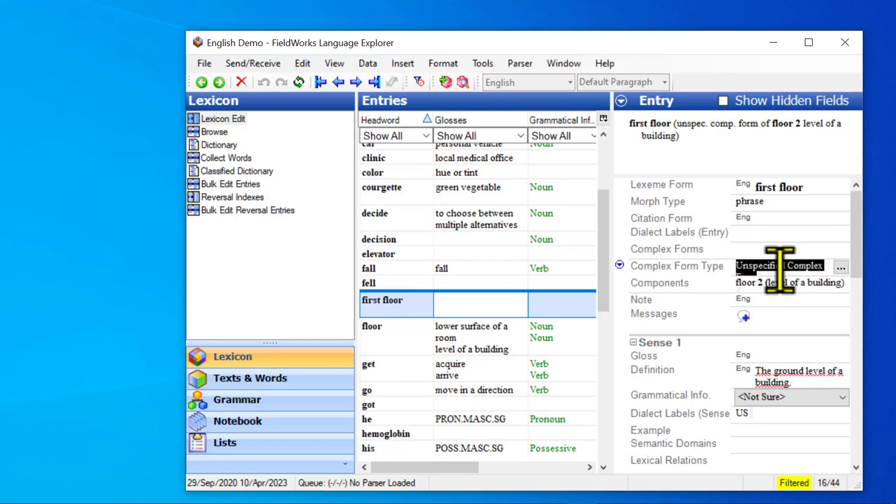
pyautogui.click(840, 265)
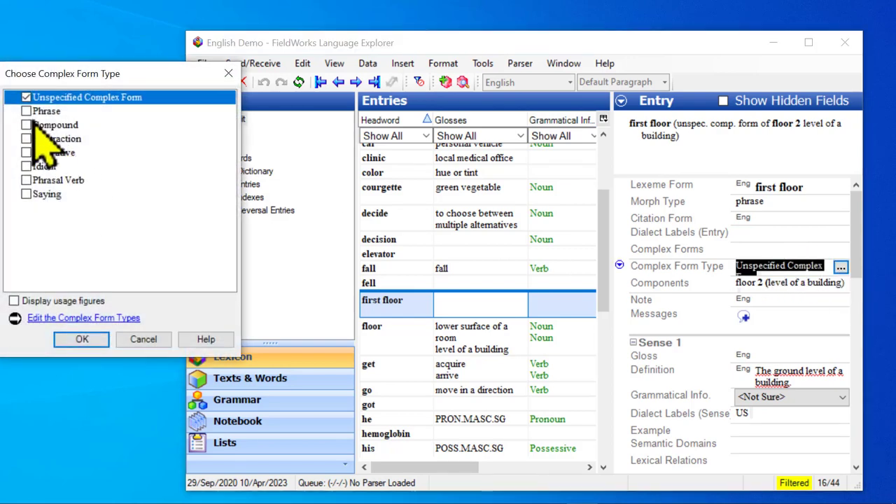
# Check Phrase, uncheck Unspecified Complex Form, and turn on usage figures.
pyautogui.click(26, 111)
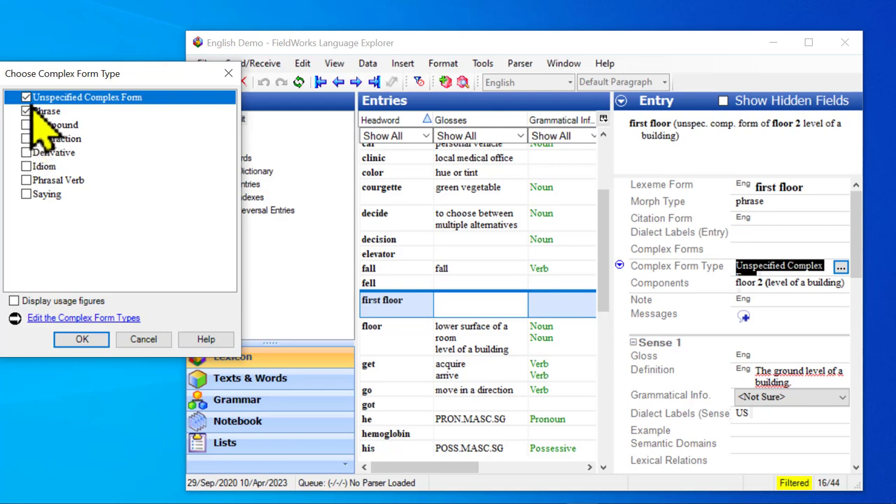
pyautogui.click(26, 97)
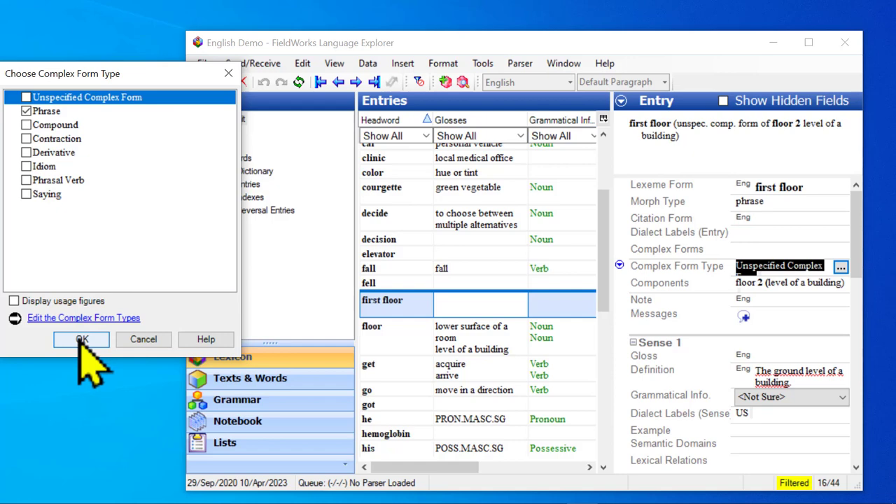
pyautogui.moveTo(84, 196)
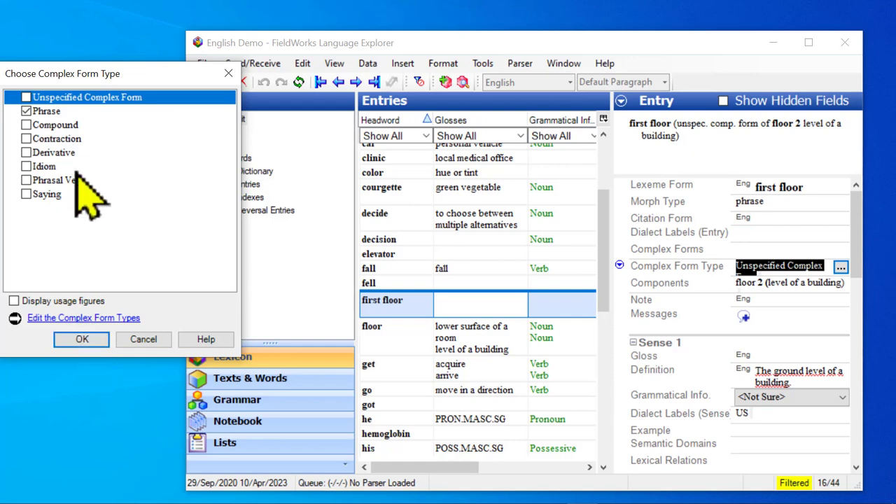
pyautogui.moveTo(91, 133)
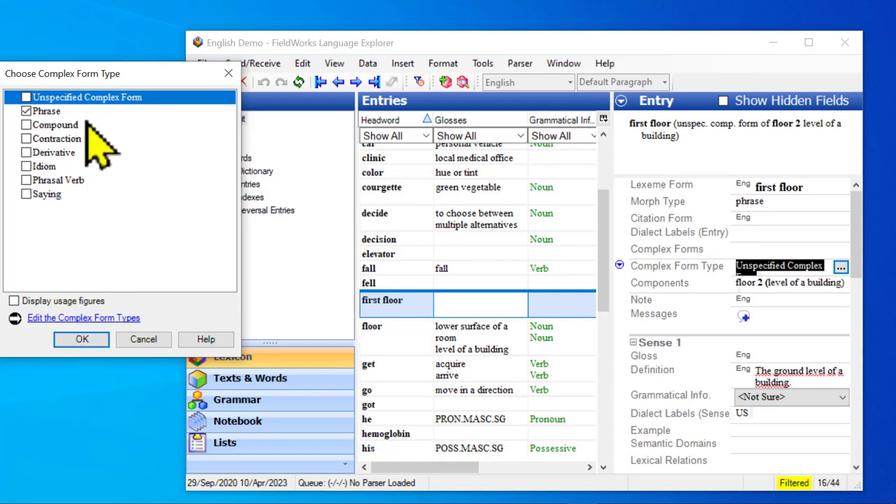
pyautogui.moveTo(115, 248)
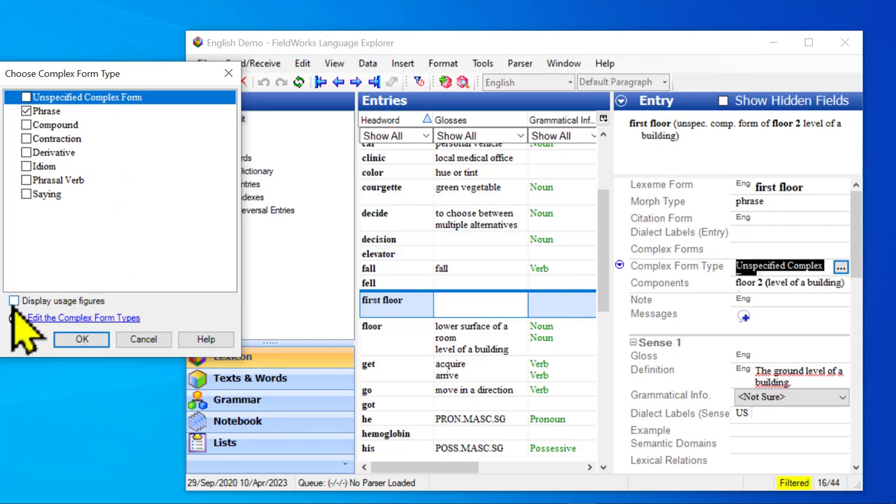
pyautogui.click(14, 300)
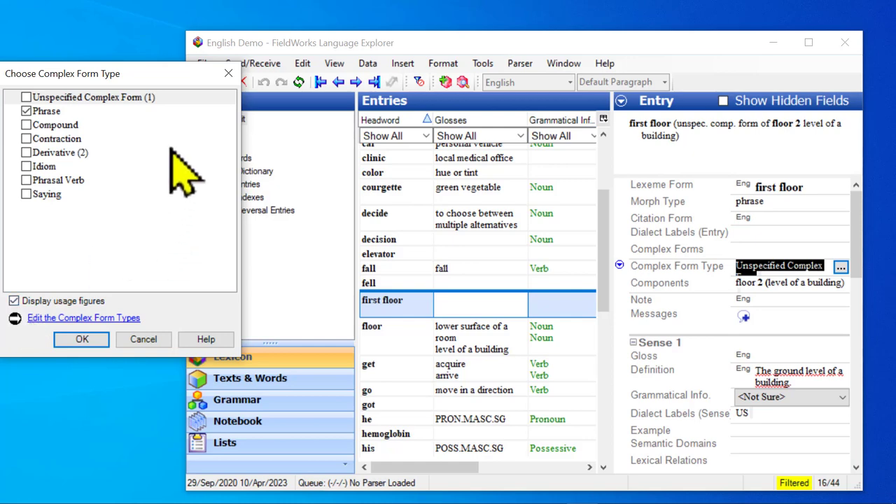
pyautogui.moveTo(129, 165)
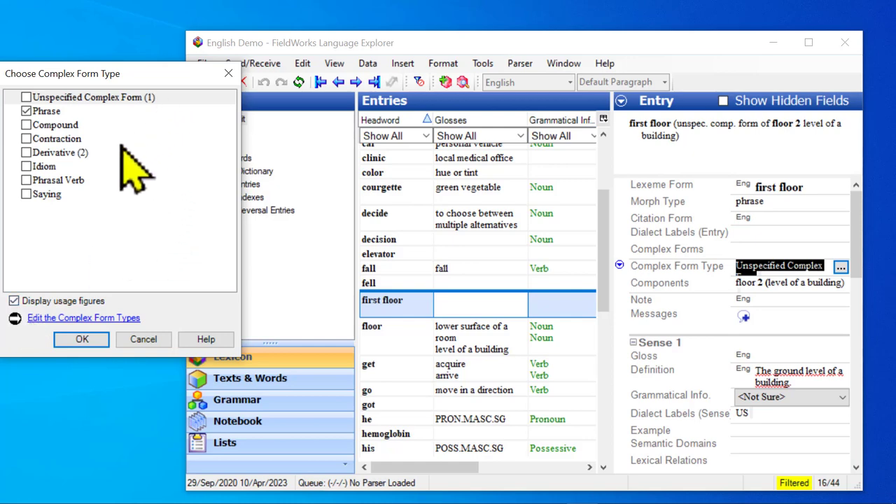
pyautogui.moveTo(105, 185)
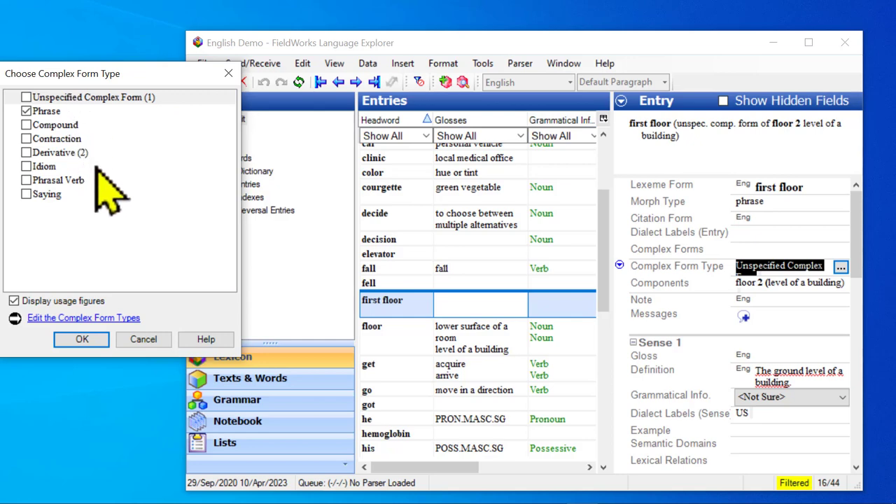
pyautogui.moveTo(126, 242)
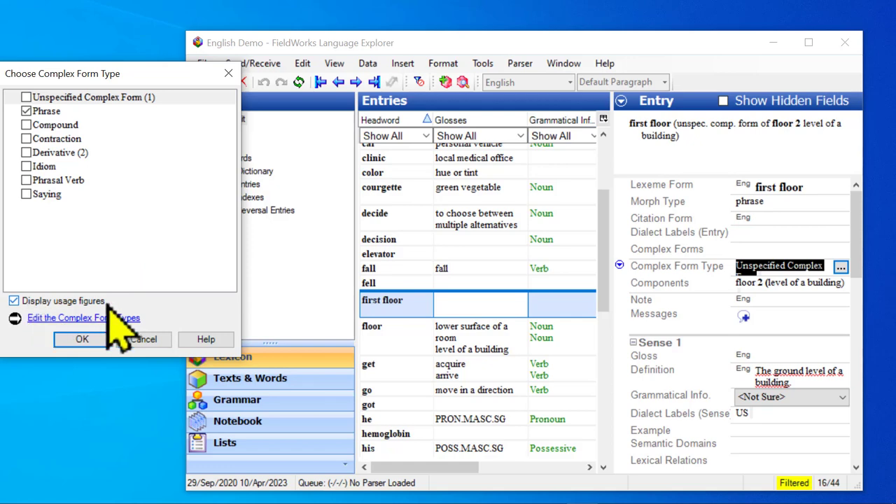
pyautogui.moveTo(151, 266)
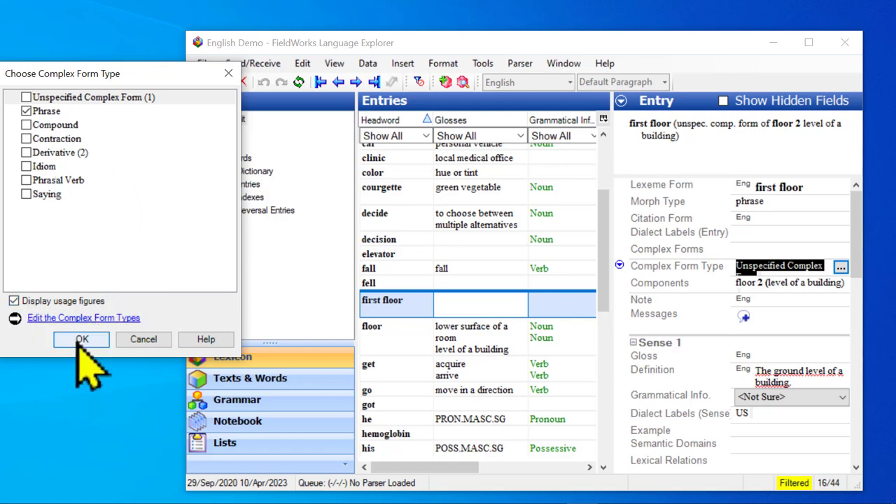
# Apply Phrase so 'first floor' reads 'phr. of floor 2'.
pyautogui.click(81, 340)
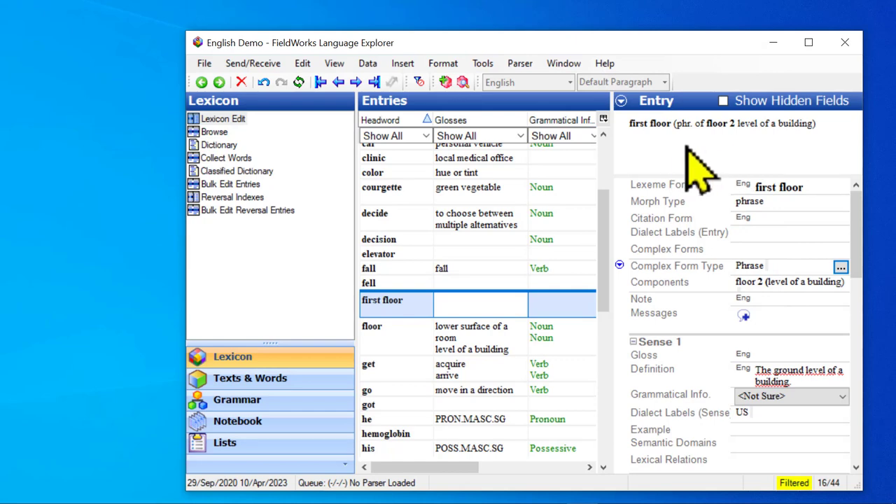
pyautogui.moveTo(735, 175)
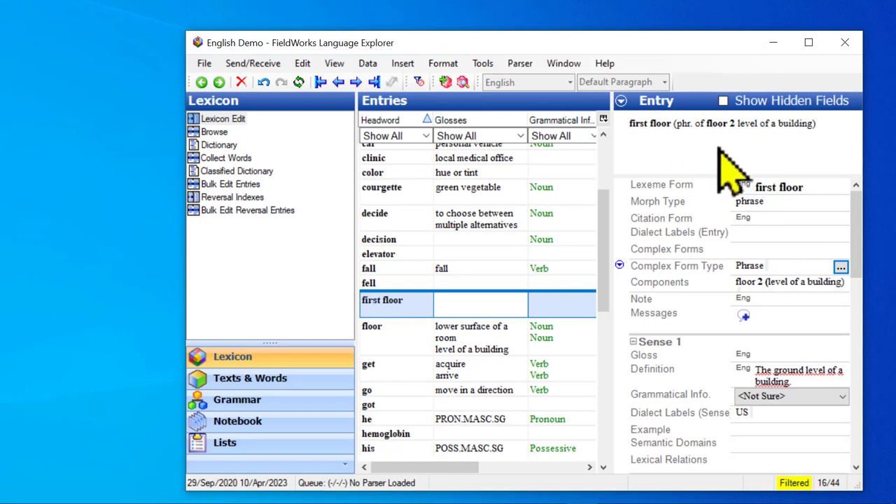
pyautogui.moveTo(745, 165)
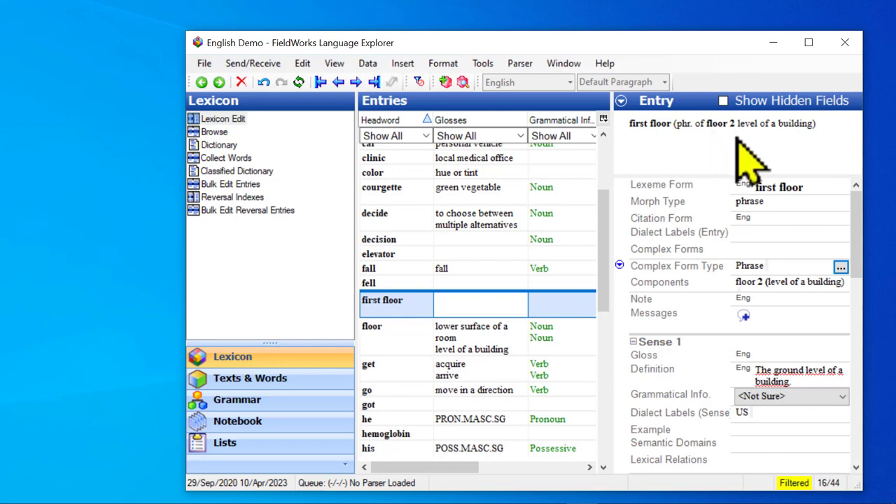
pyautogui.moveTo(808, 161)
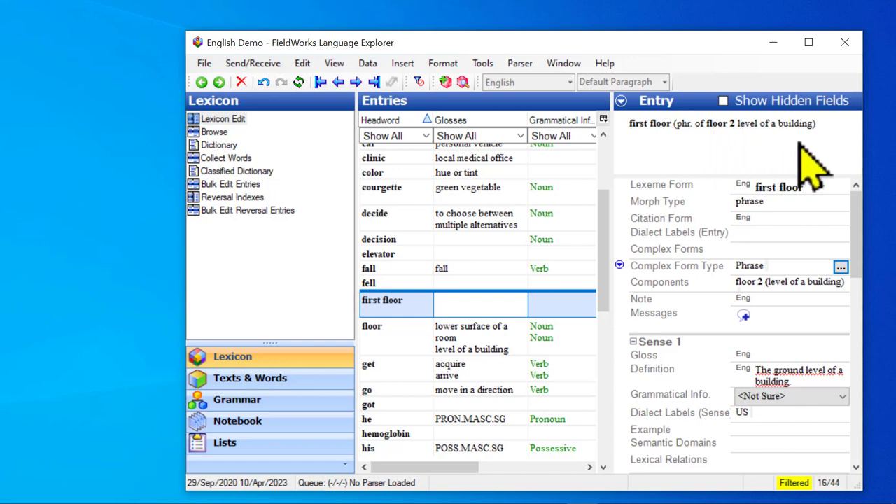
pyautogui.moveTo(735, 175)
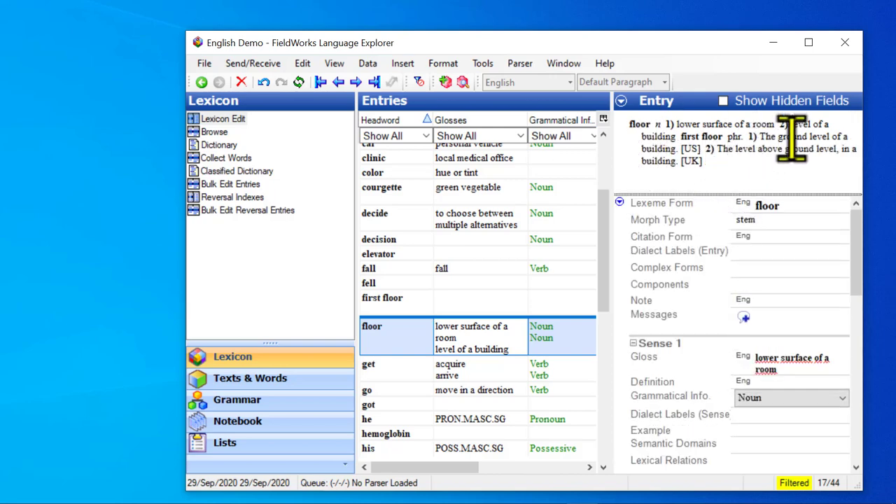
pyautogui.moveTo(805, 149)
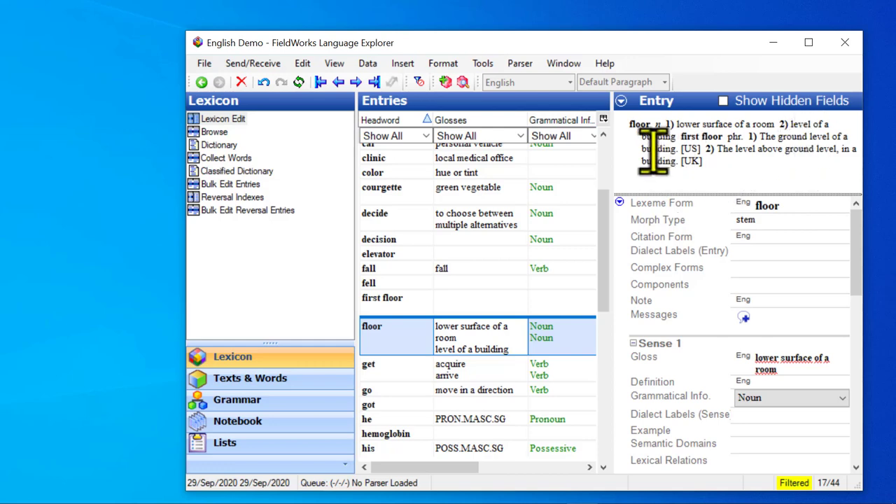
pyautogui.moveTo(738, 143)
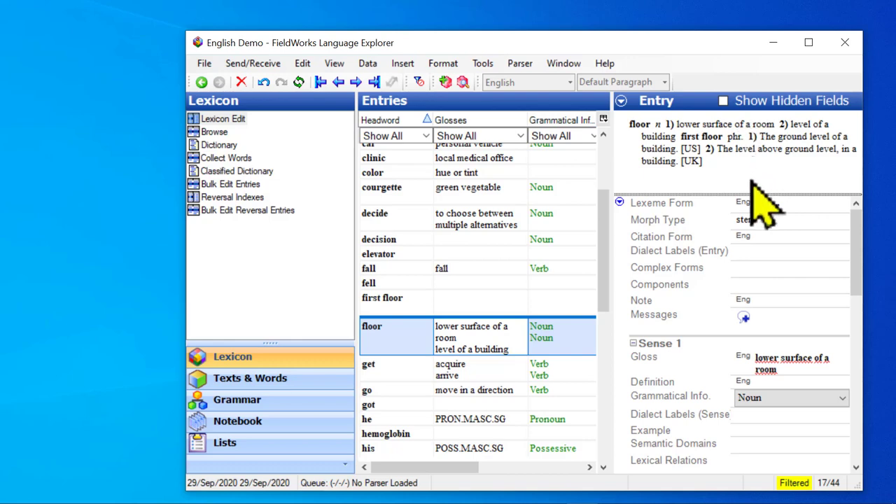
pyautogui.moveTo(753, 203)
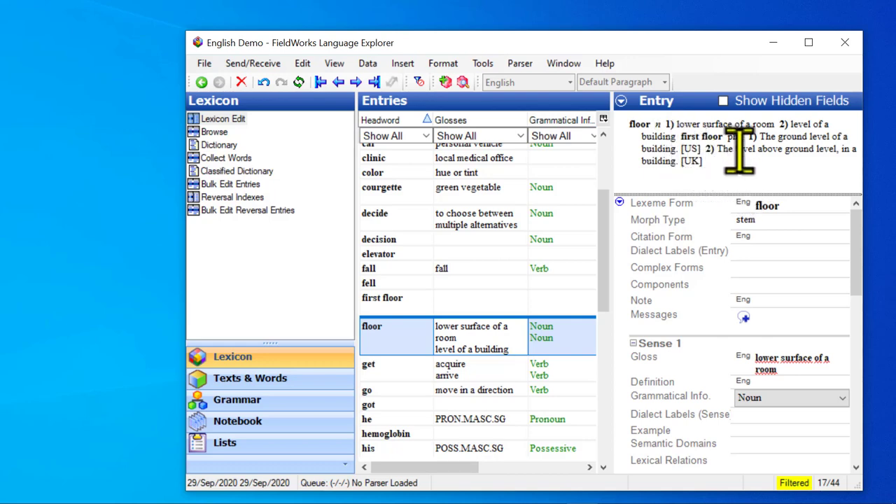
pyautogui.moveTo(742, 147)
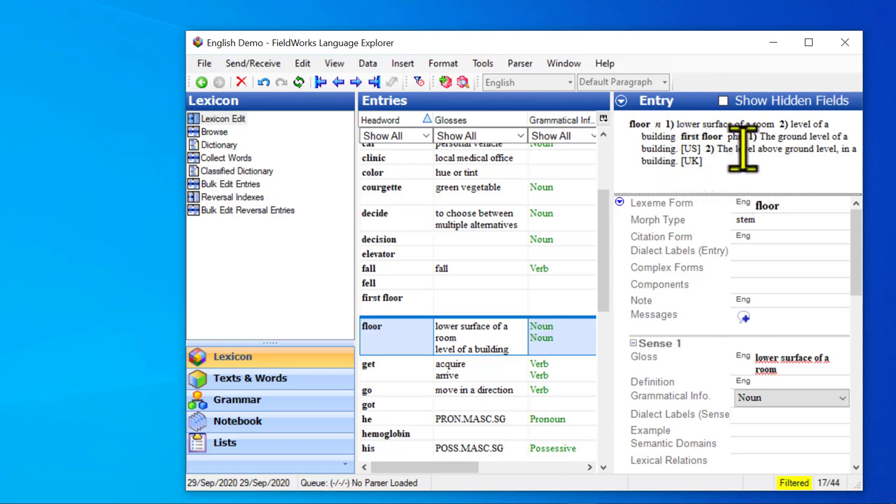
pyautogui.moveTo(644, 151)
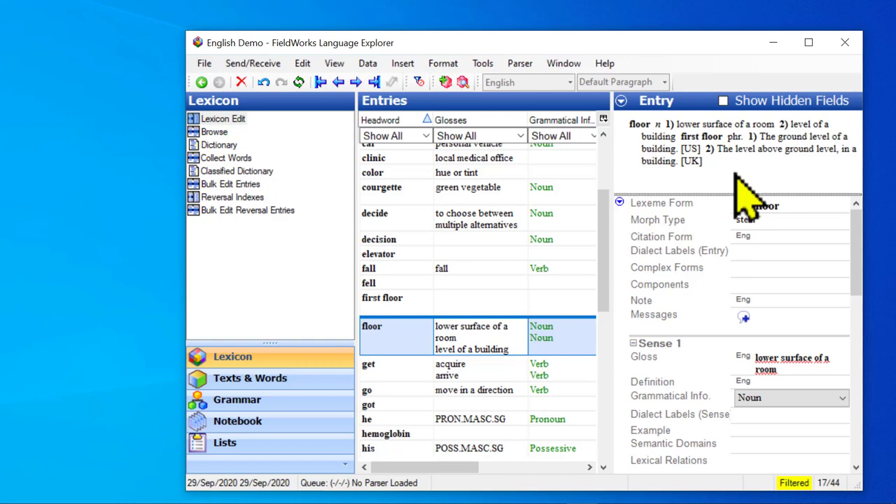
pyautogui.moveTo(445, 252)
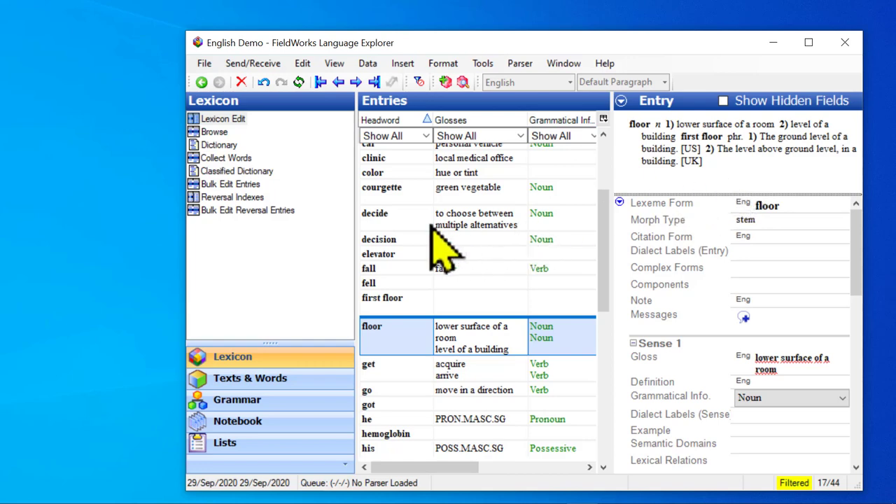
pyautogui.moveTo(420, 270)
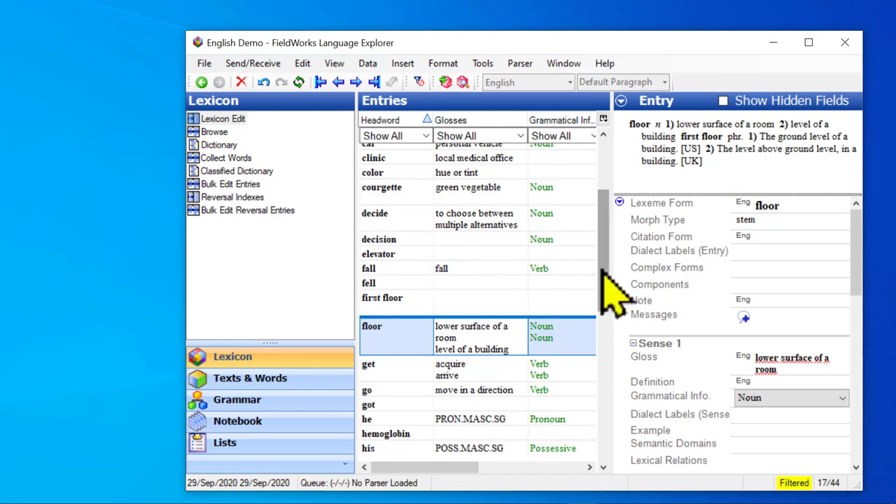
# Scroll down the Entries list and open the 'make a decision' entry.
pyautogui.scroll(-3)
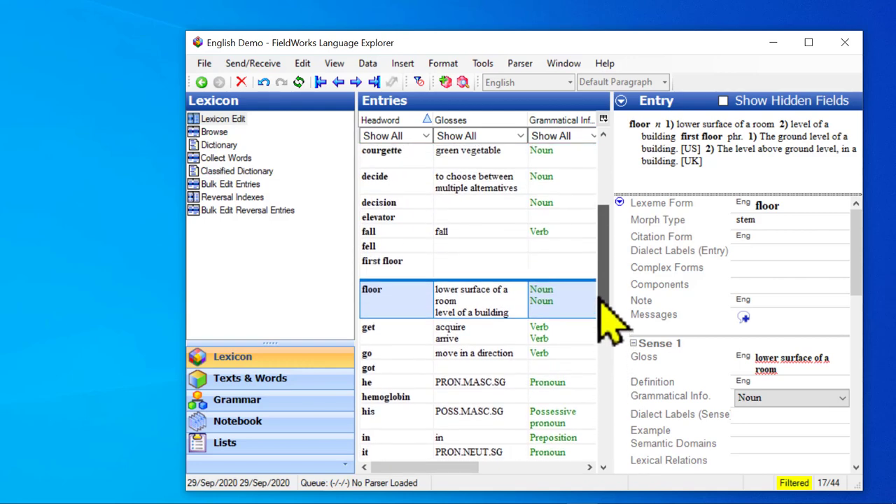
pyautogui.scroll(-3)
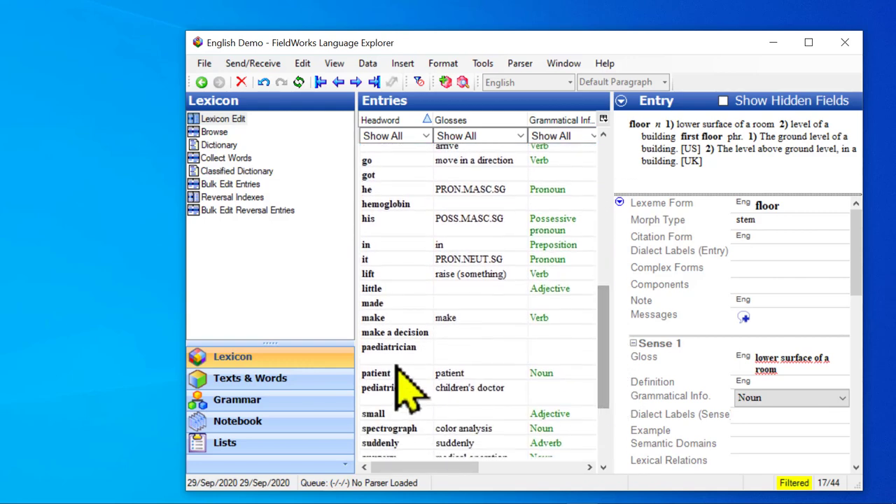
pyautogui.click(394, 332)
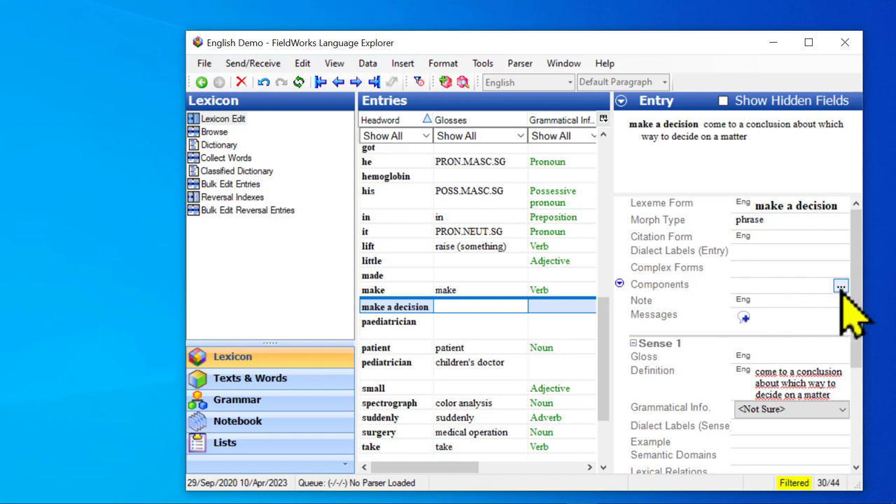
# Choose 'decision' as the component of the 'make a decision' entry.
pyautogui.click(841, 287)
pyautogui.write('de')
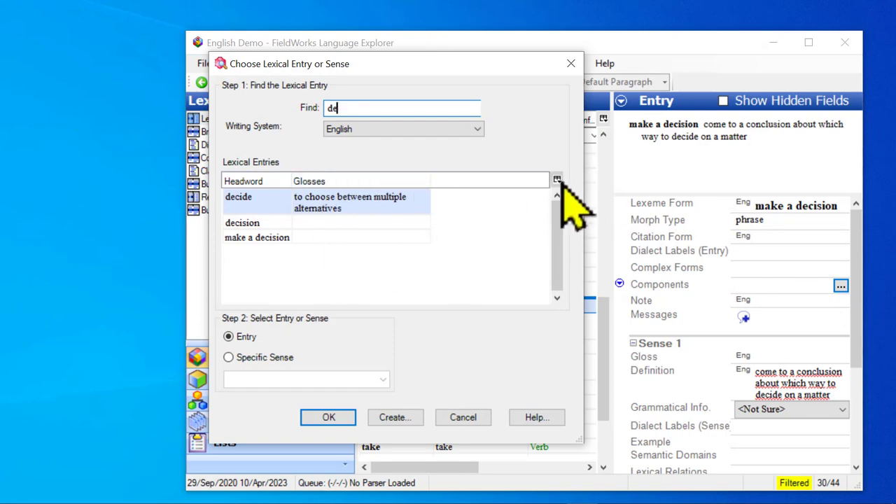
pyautogui.click(557, 180)
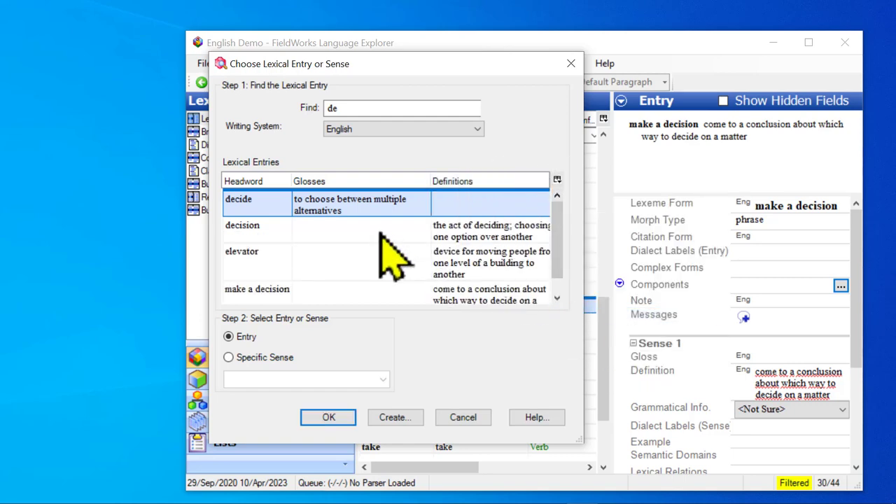
pyautogui.click(242, 224)
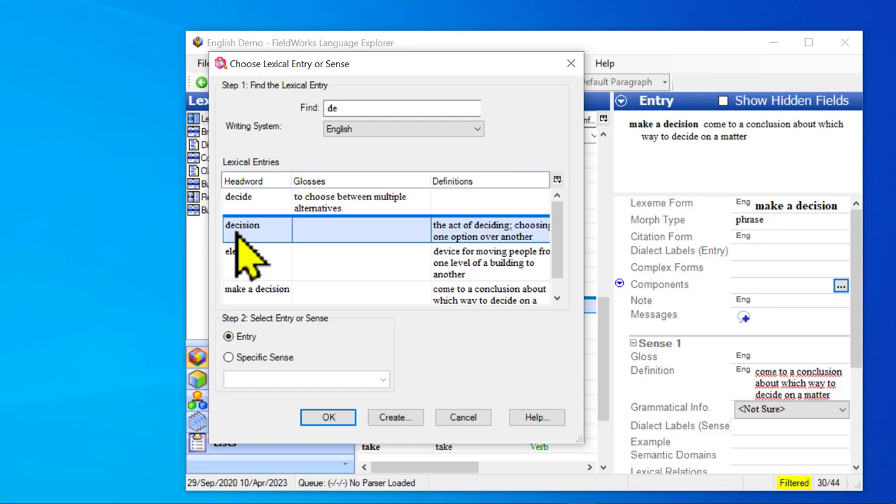
pyautogui.moveTo(315, 410)
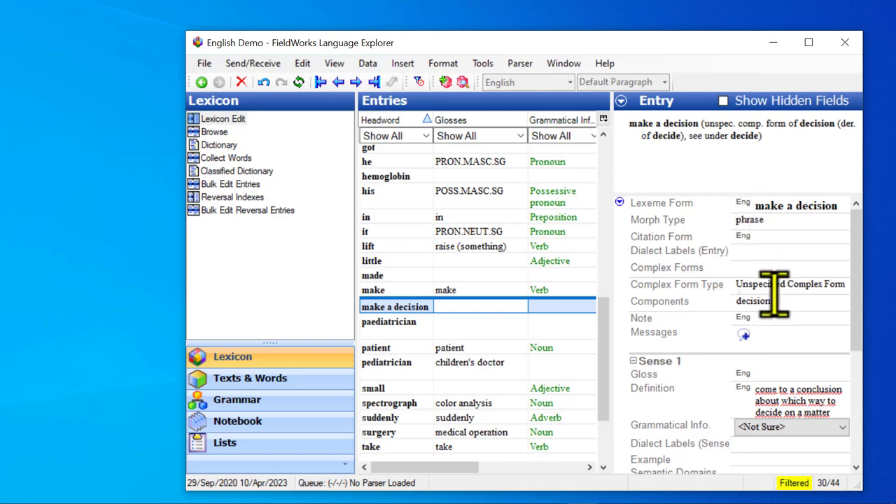
# Replace Unspecified Complex Form with Phrase as the complex form type.
pyautogui.click(790, 283)
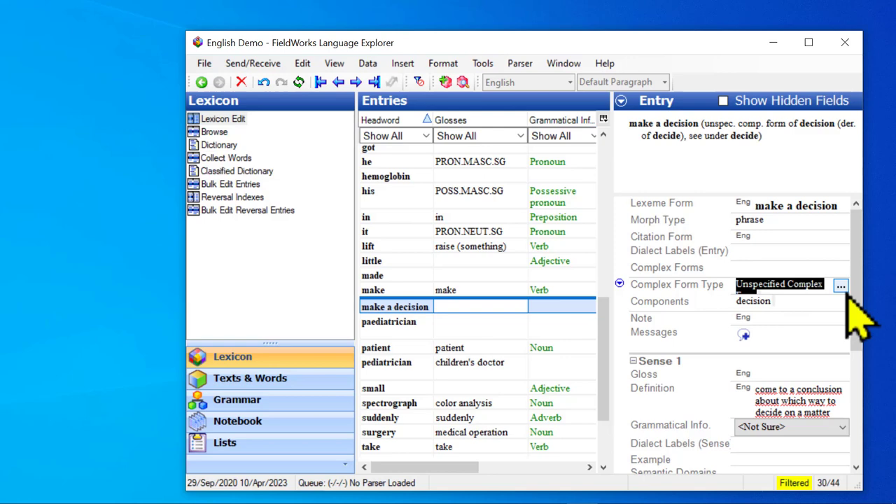
pyautogui.click(841, 285)
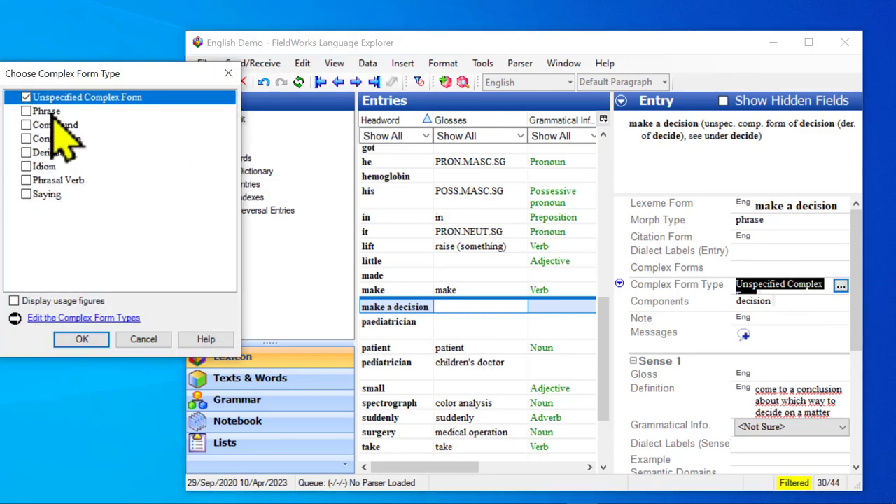
pyautogui.click(27, 111)
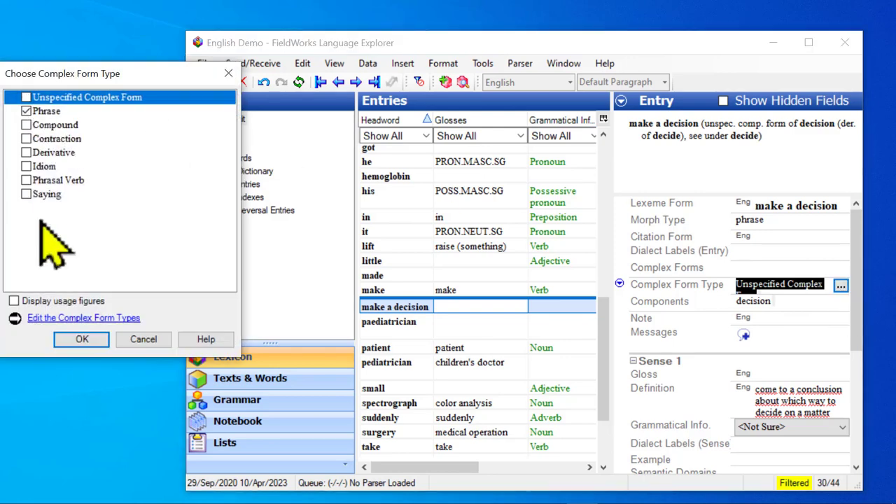
pyautogui.click(82, 339)
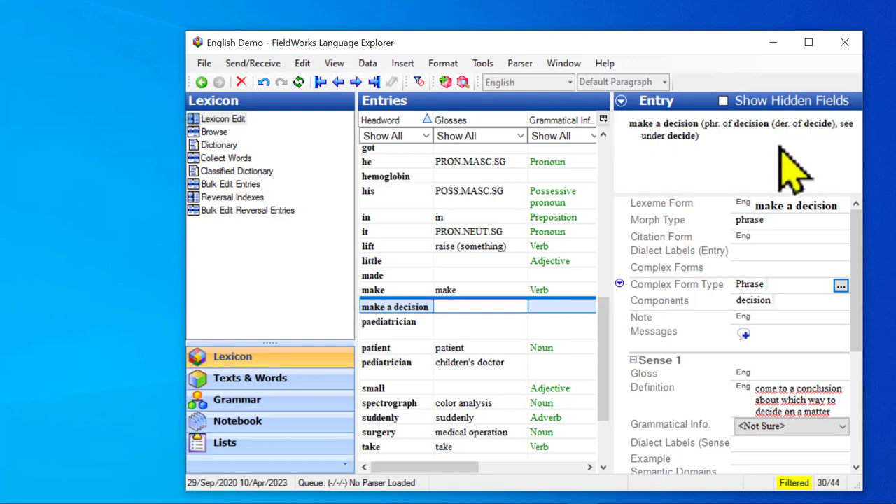
pyautogui.moveTo(713, 168)
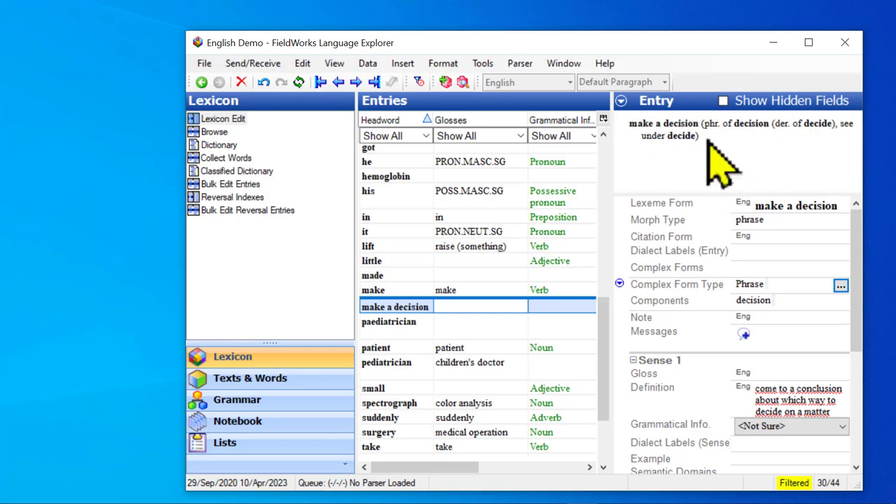
pyautogui.moveTo(756, 147)
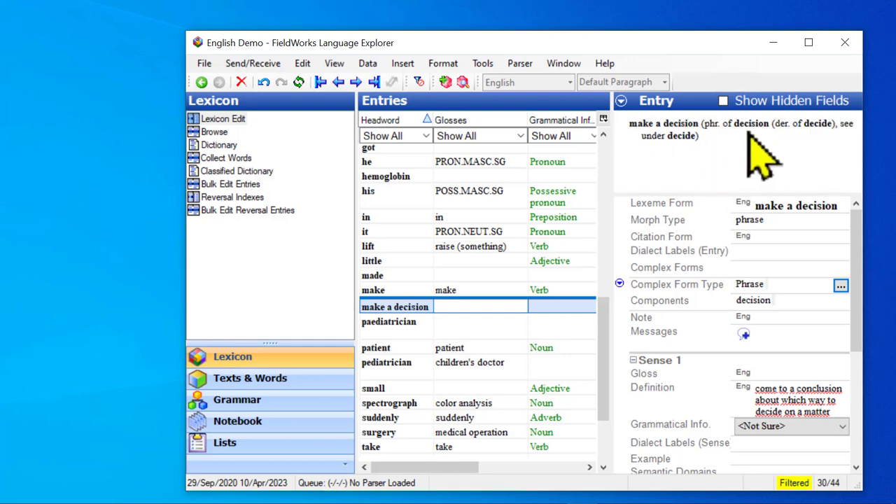
pyautogui.moveTo(812, 154)
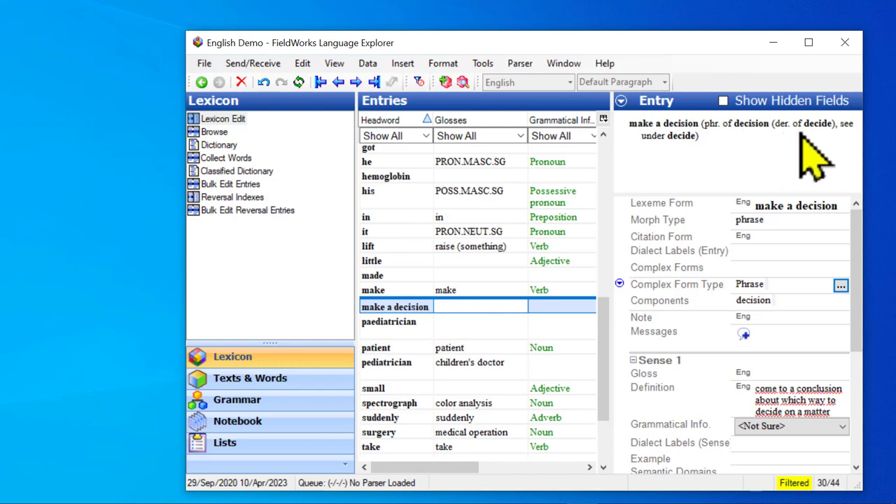
pyautogui.moveTo(808, 164)
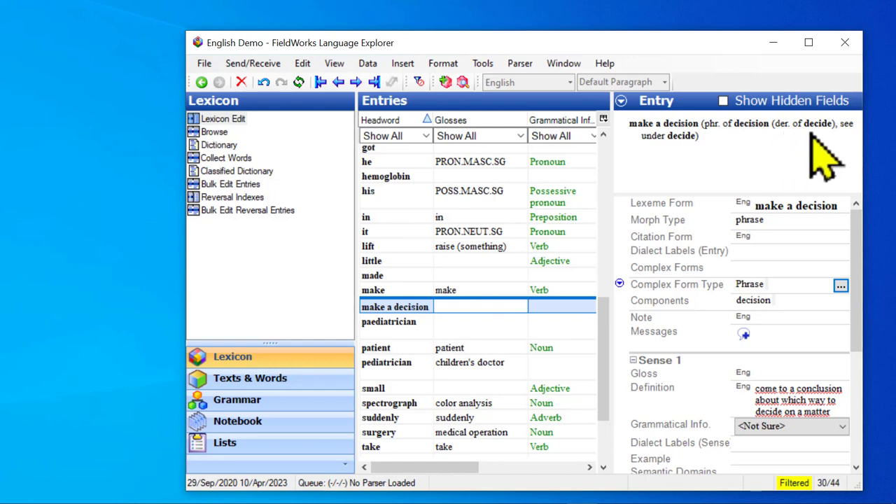
pyautogui.moveTo(847, 158)
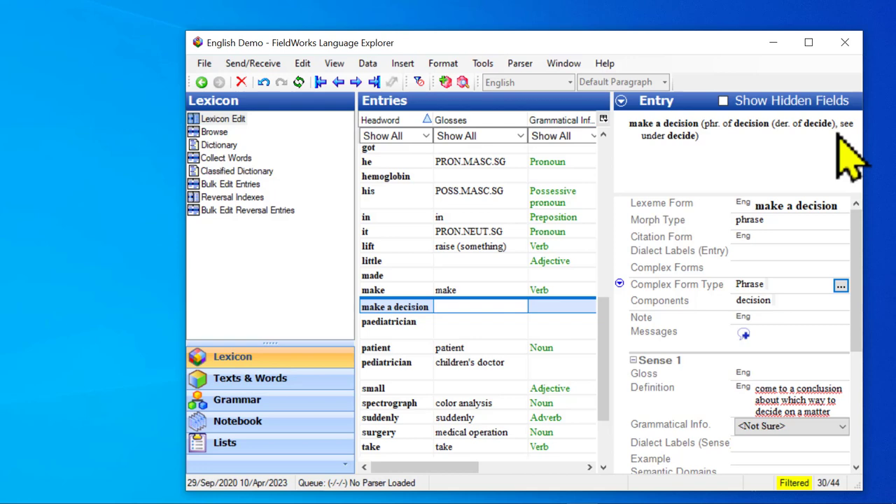
pyautogui.moveTo(700, 168)
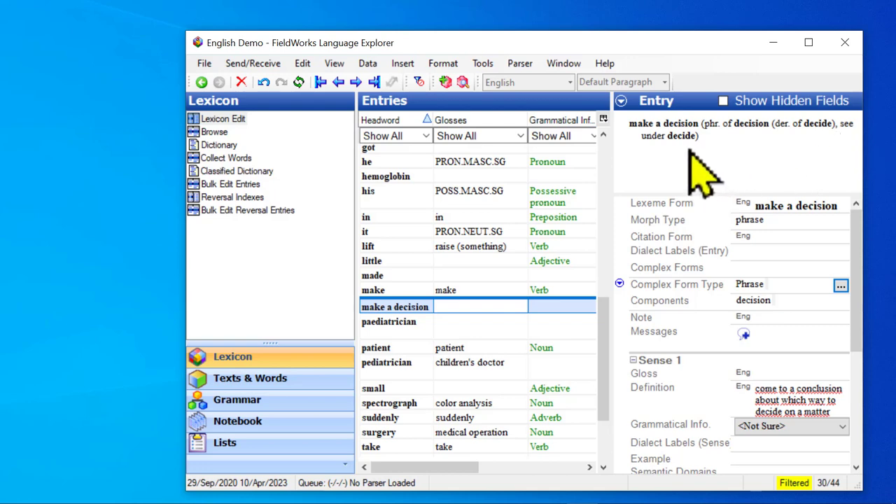
pyautogui.moveTo(711, 178)
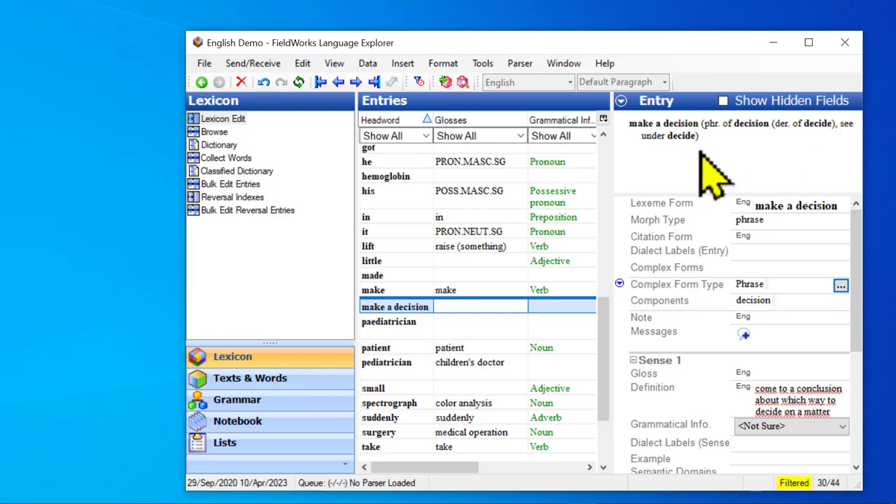
pyautogui.moveTo(770, 165)
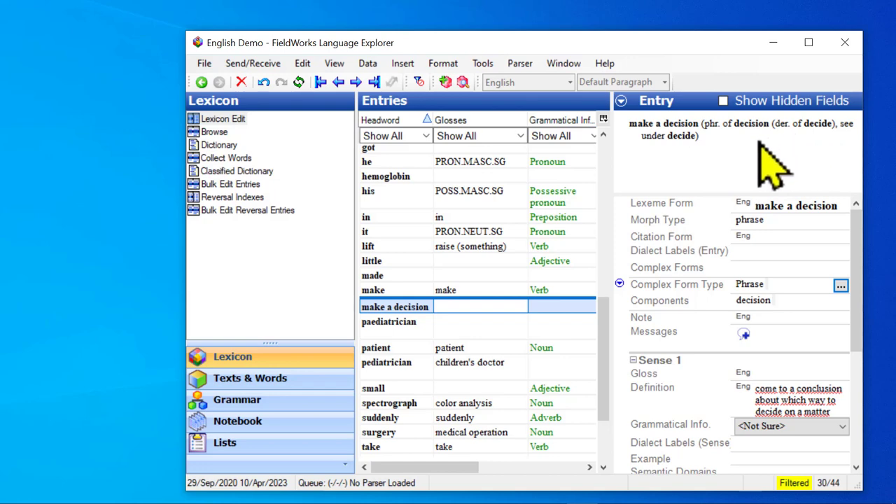
pyautogui.moveTo(767, 174)
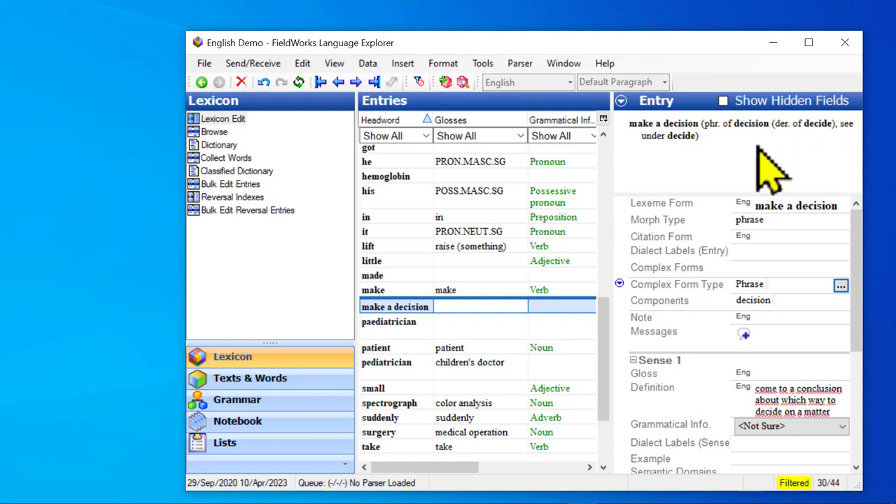
pyautogui.moveTo(819, 150)
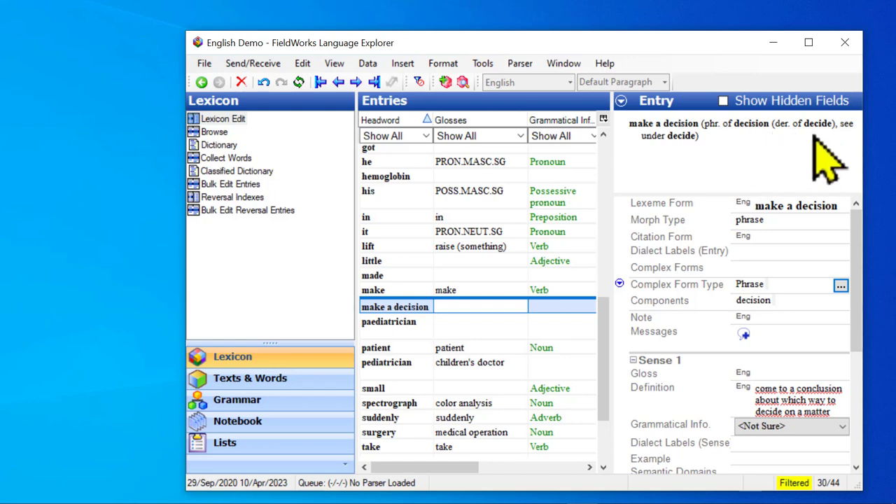
pyautogui.moveTo(872, 161)
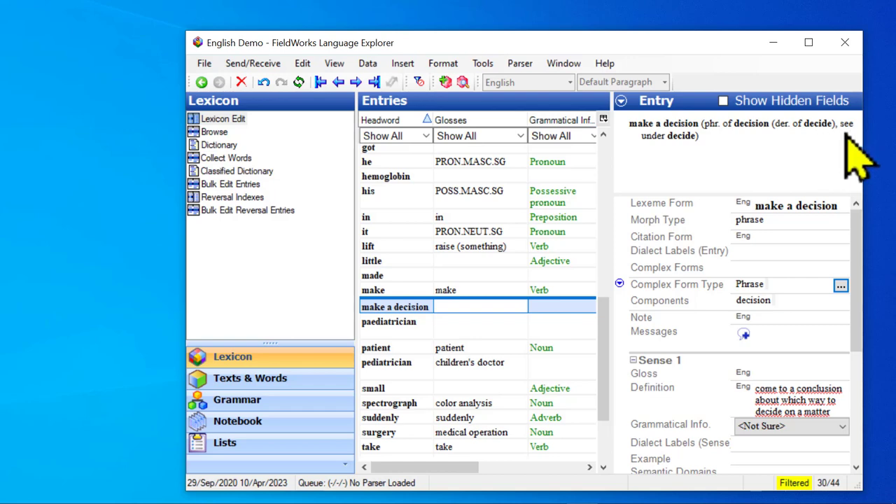
pyautogui.moveTo(700, 178)
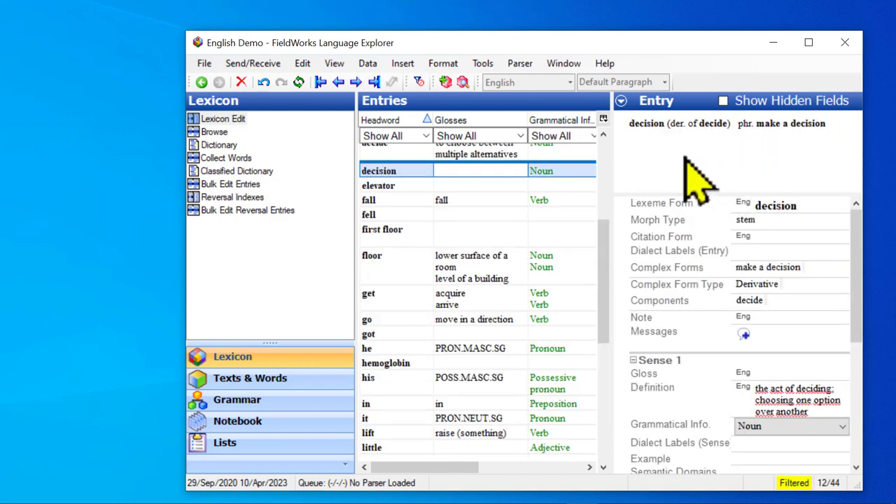
pyautogui.moveTo(654, 158)
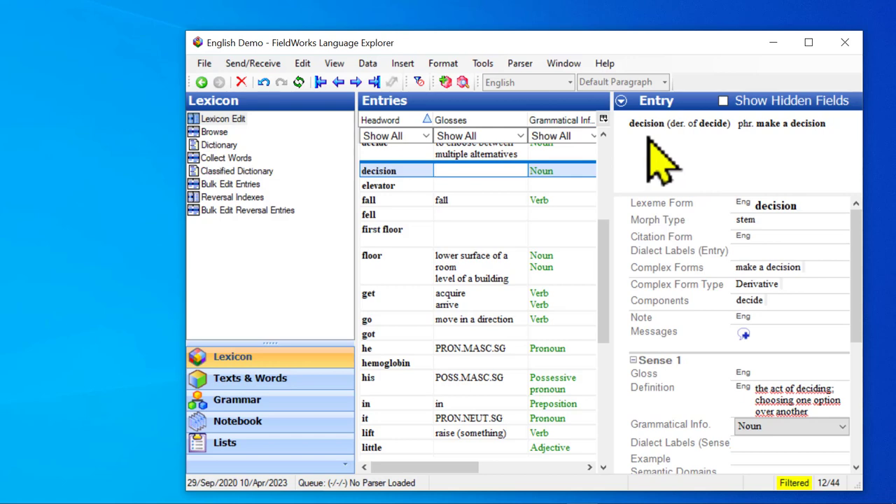
pyautogui.moveTo(735, 150)
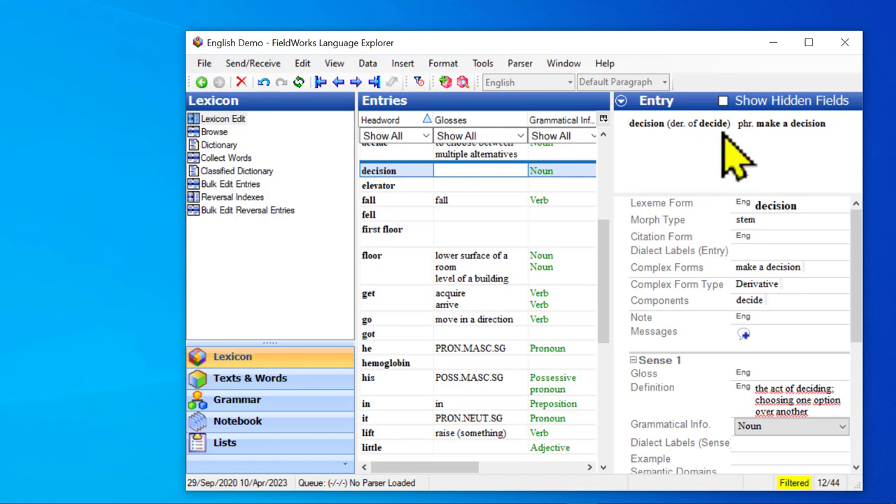
pyautogui.moveTo(762, 158)
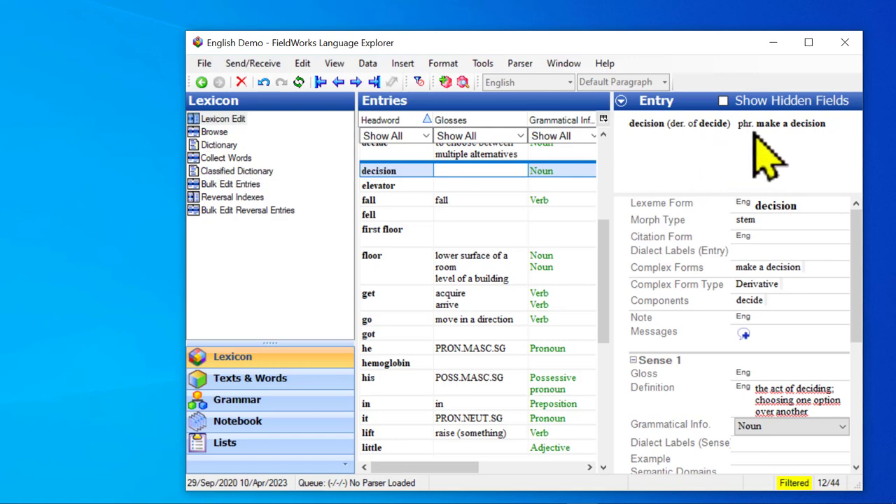
pyautogui.moveTo(784, 161)
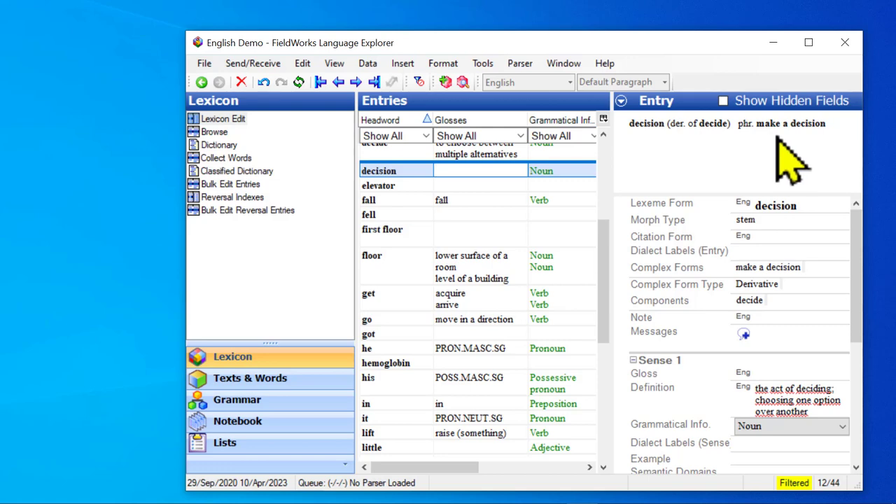
pyautogui.moveTo(780, 161)
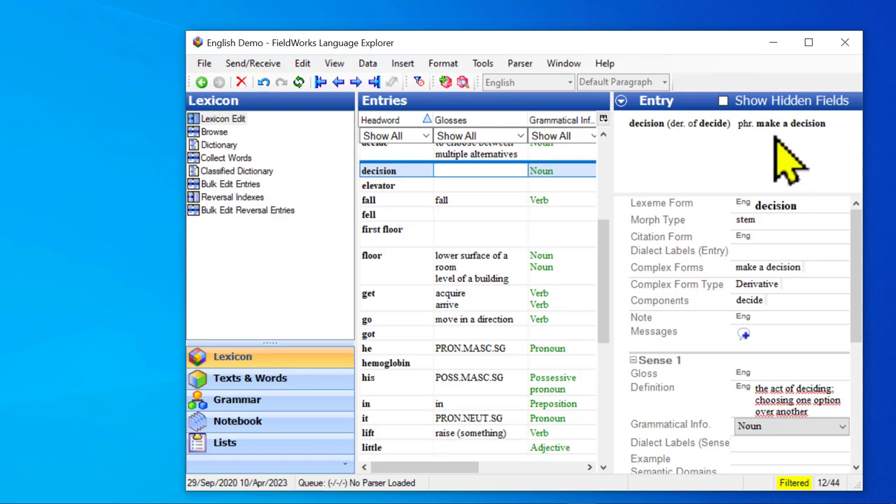
# Follow the 'decide' link in the decision entry's preview to open the decide entry.
pyautogui.click(714, 123)
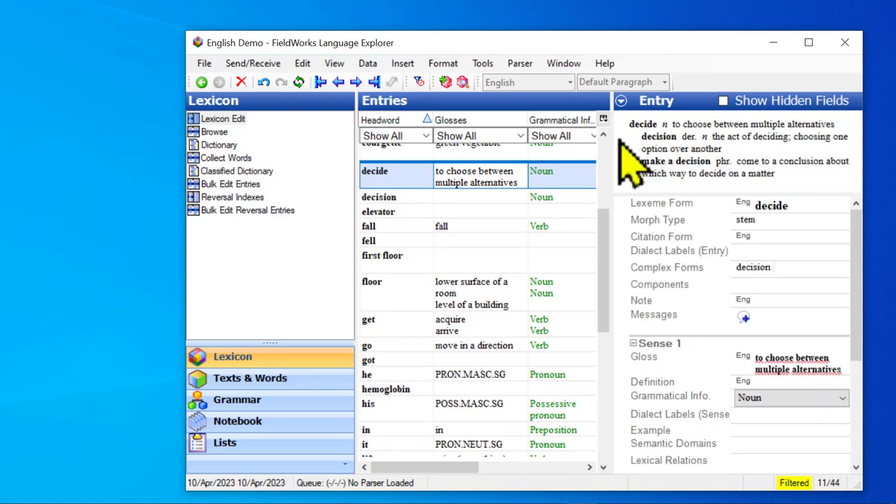
pyautogui.moveTo(637, 189)
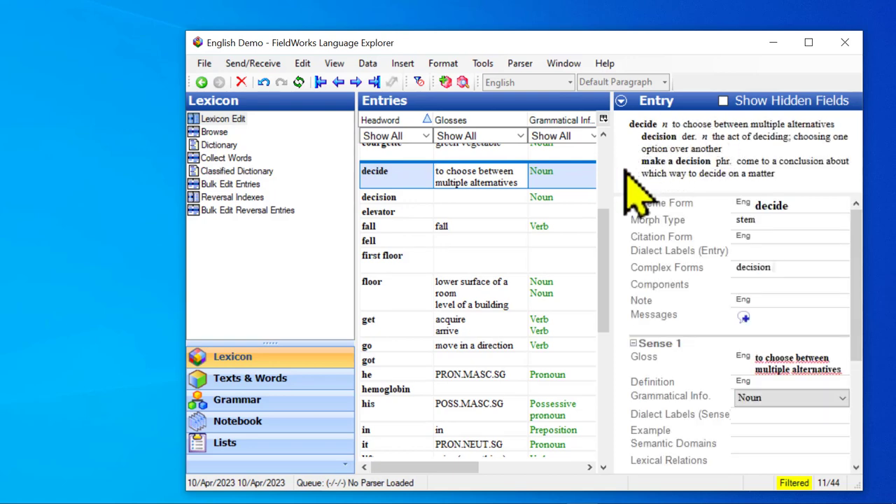
pyautogui.moveTo(637, 203)
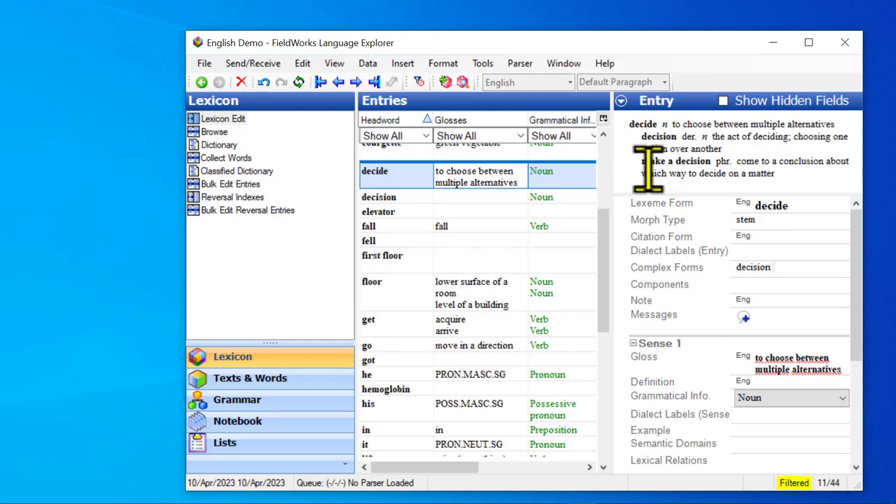
pyautogui.moveTo(664, 189)
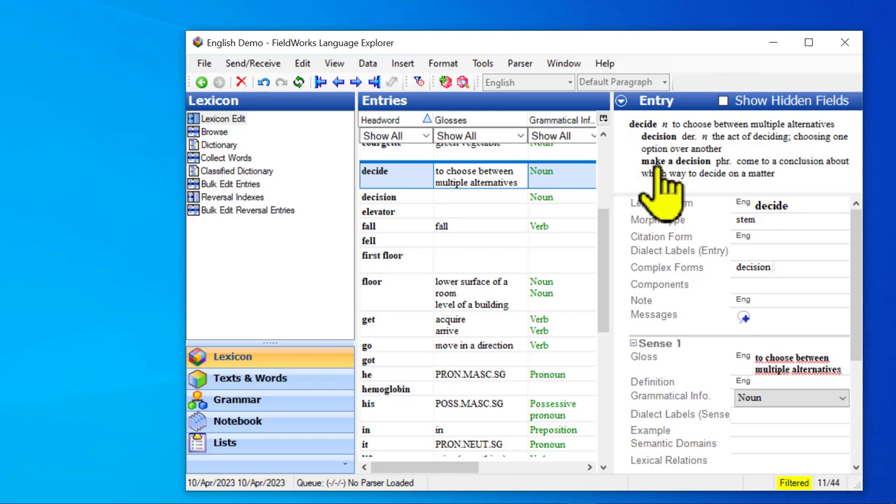
pyautogui.moveTo(711, 171)
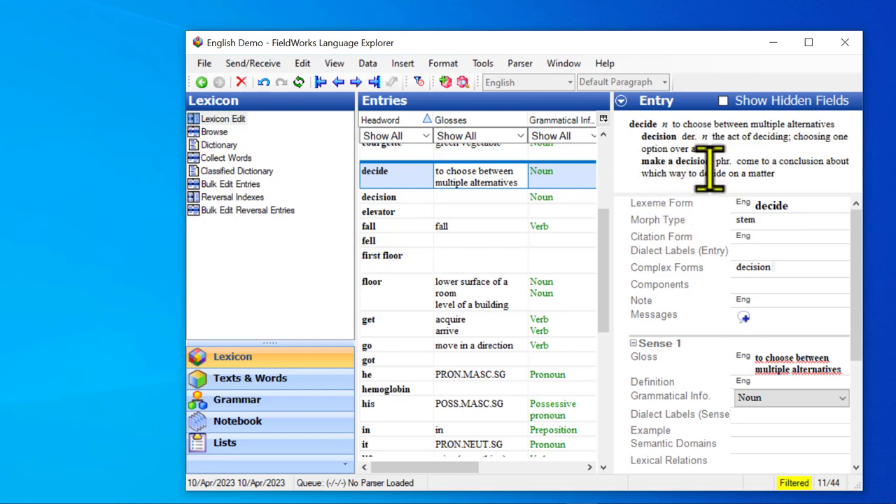
pyautogui.moveTo(675, 214)
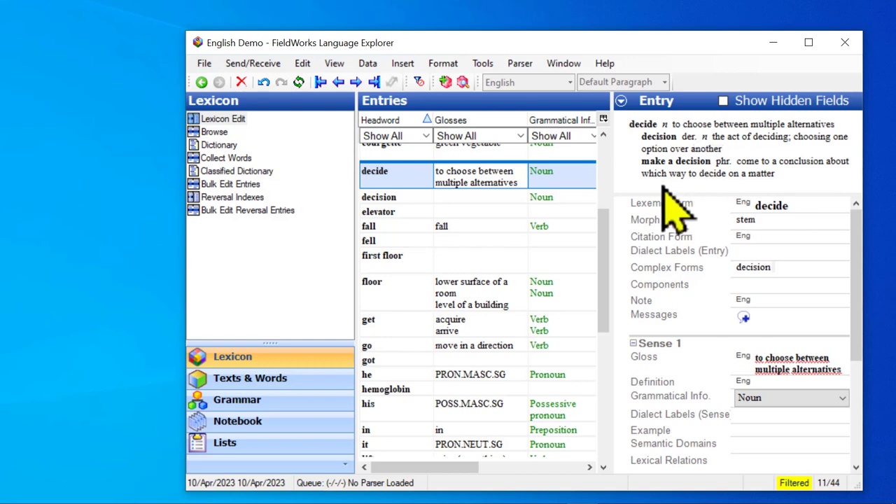
pyautogui.moveTo(647, 210)
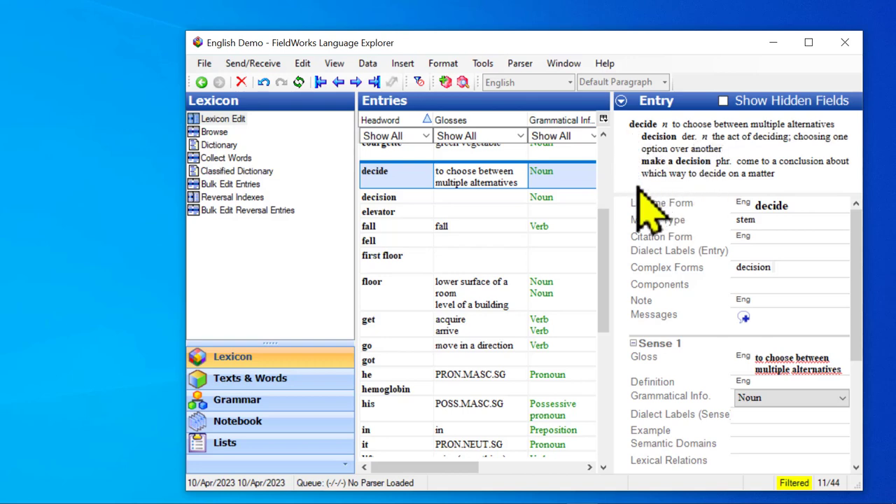